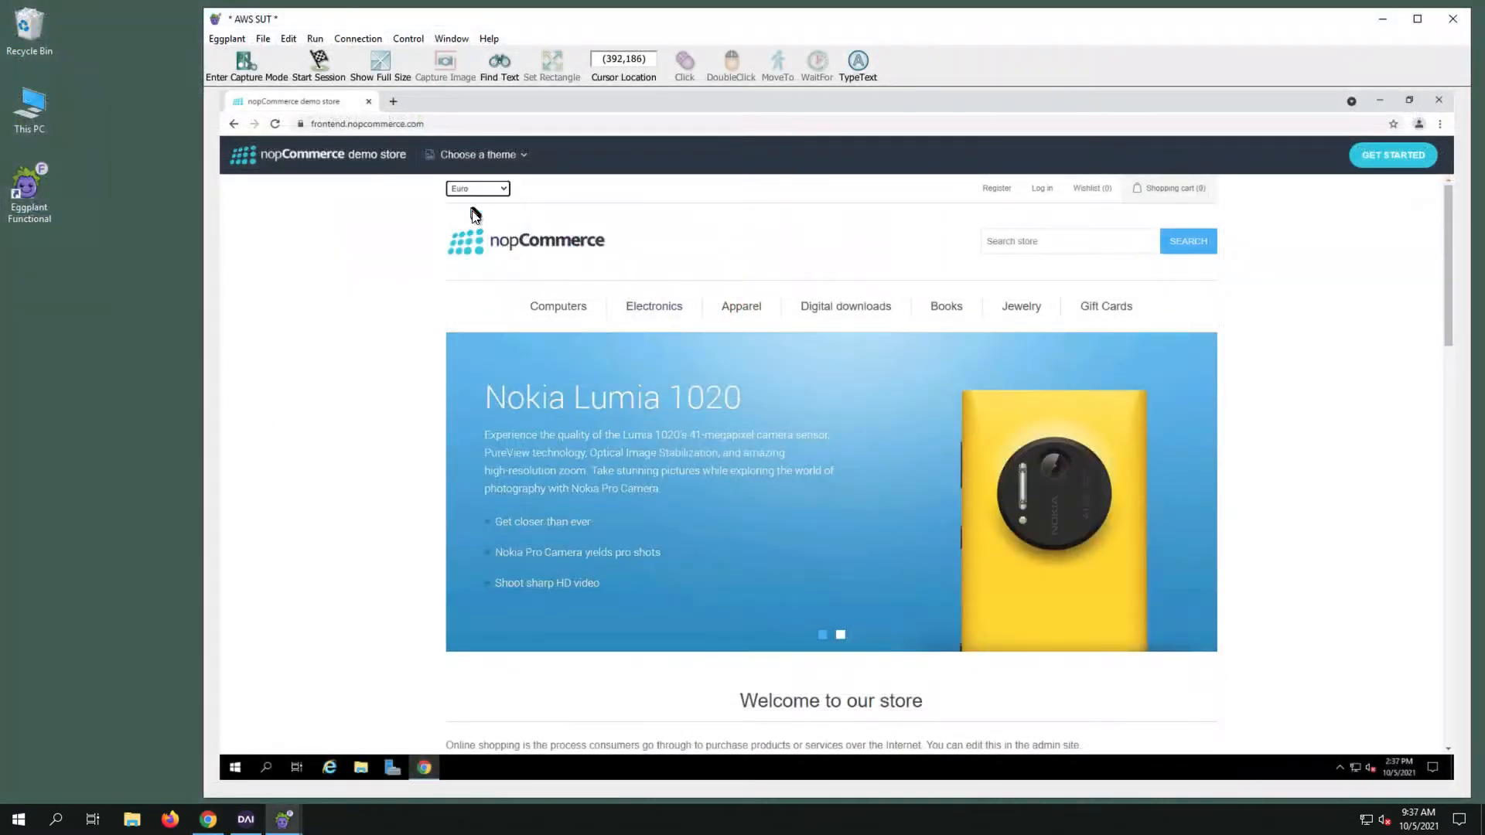
Set the store to US Dollar, open the Digital Storm desktop page, then switch prices to Euro
click(477, 187)
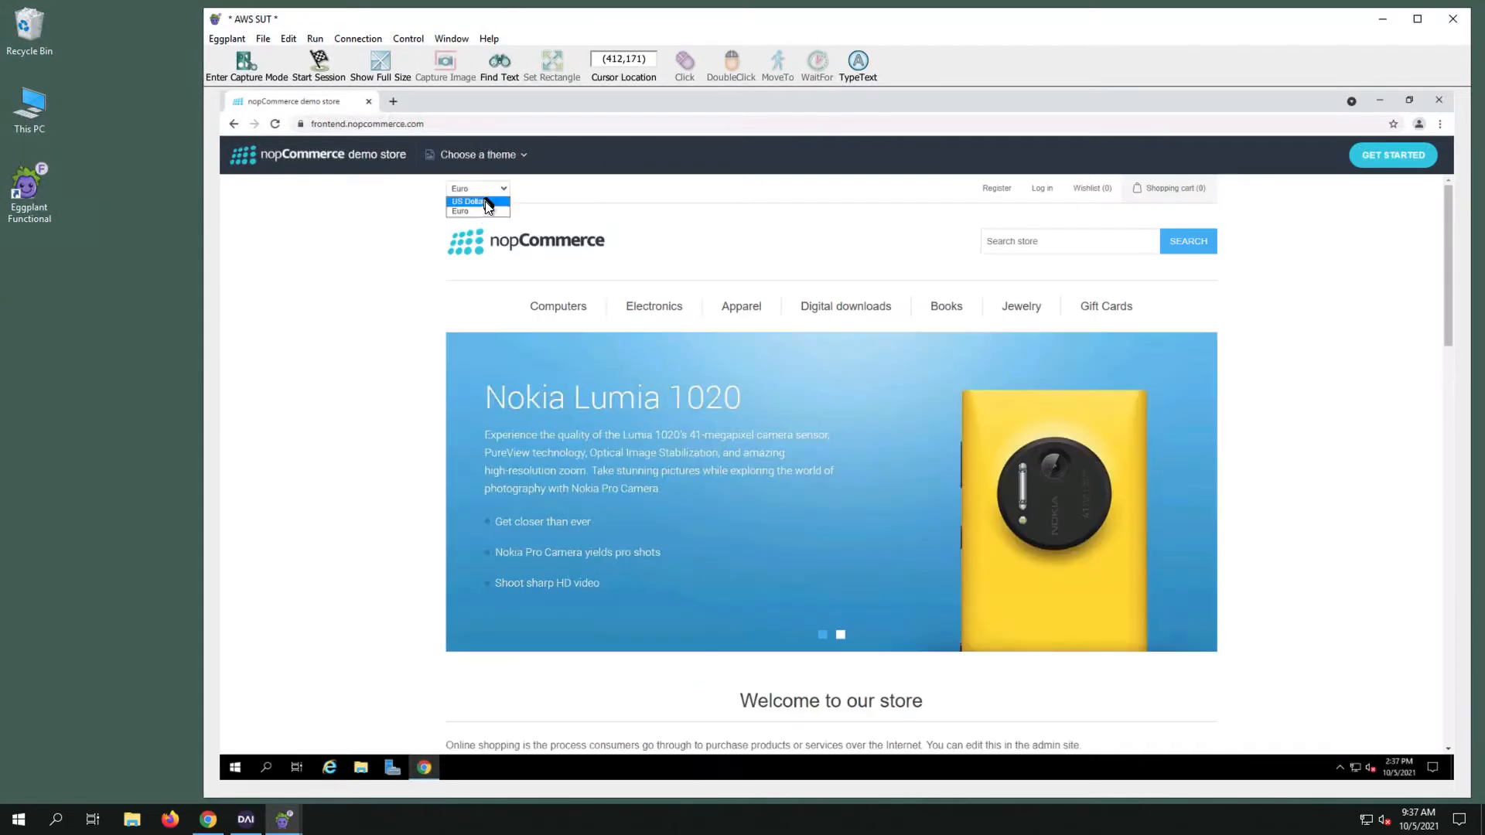
click(477, 202)
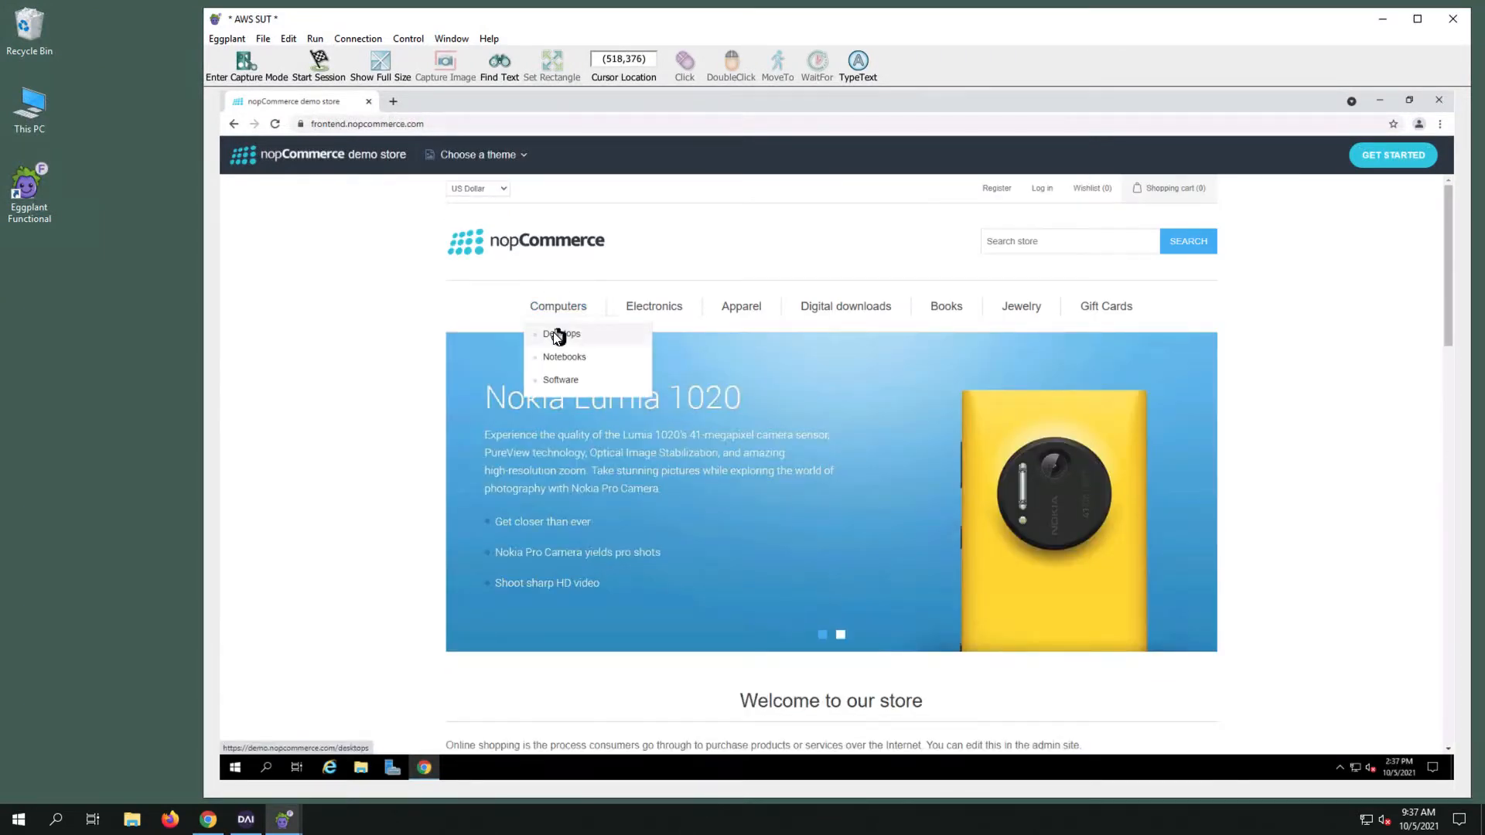
click(562, 333)
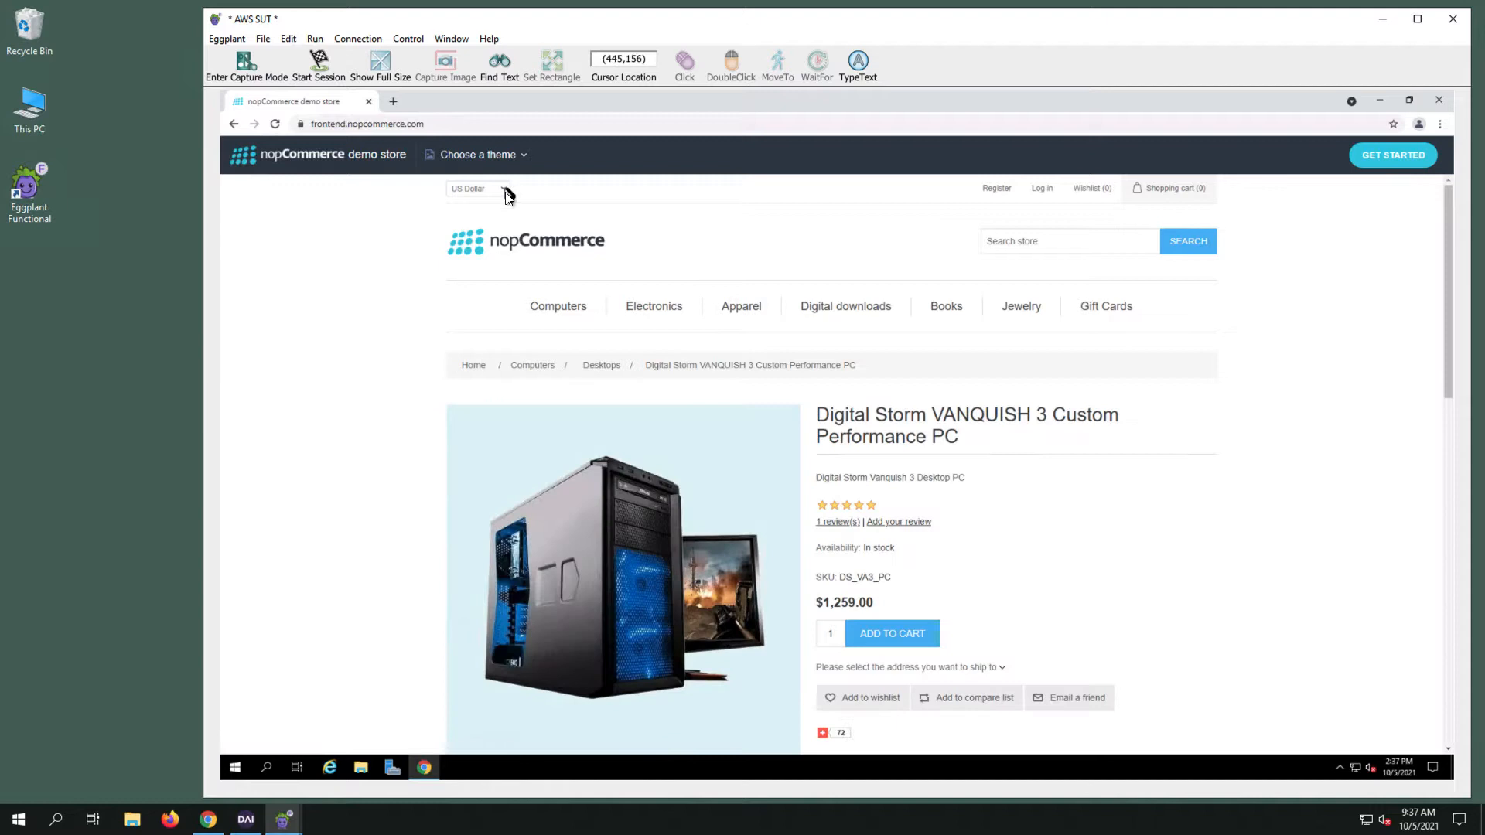
click(478, 188)
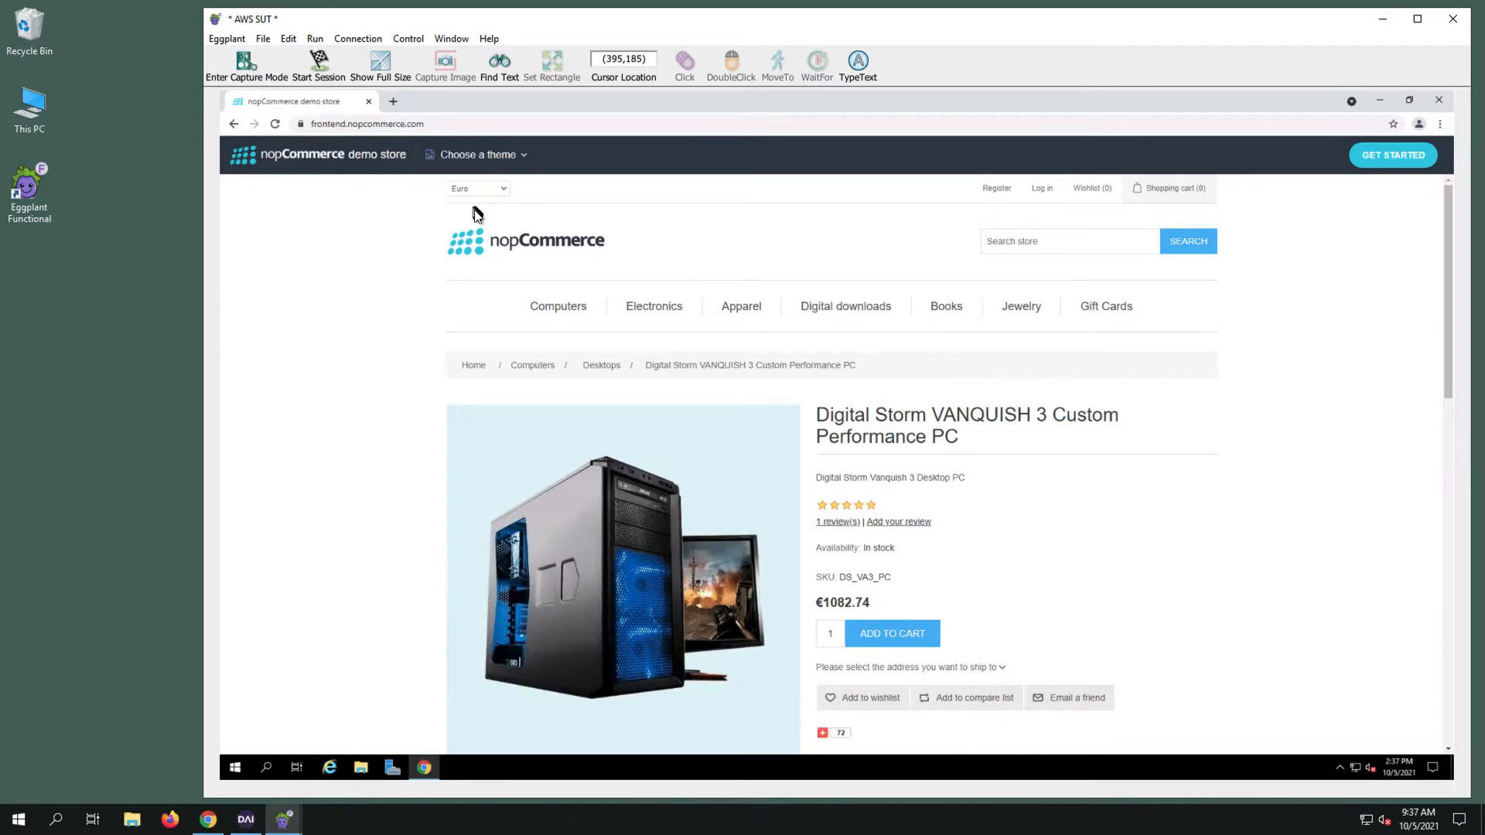
click(477, 187)
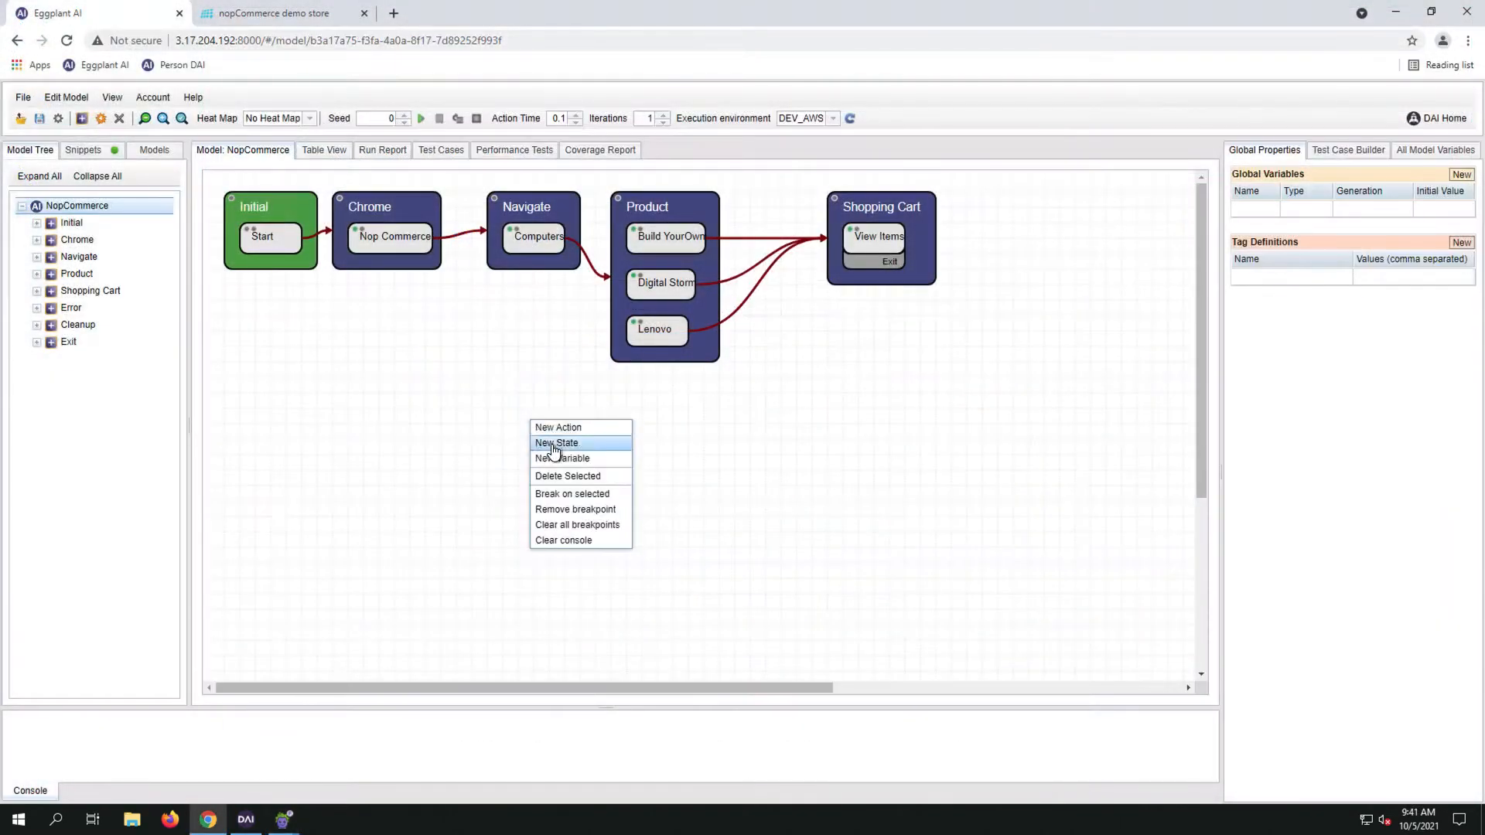
Create a state named Currency Type and add a new action inside it
click(556, 443)
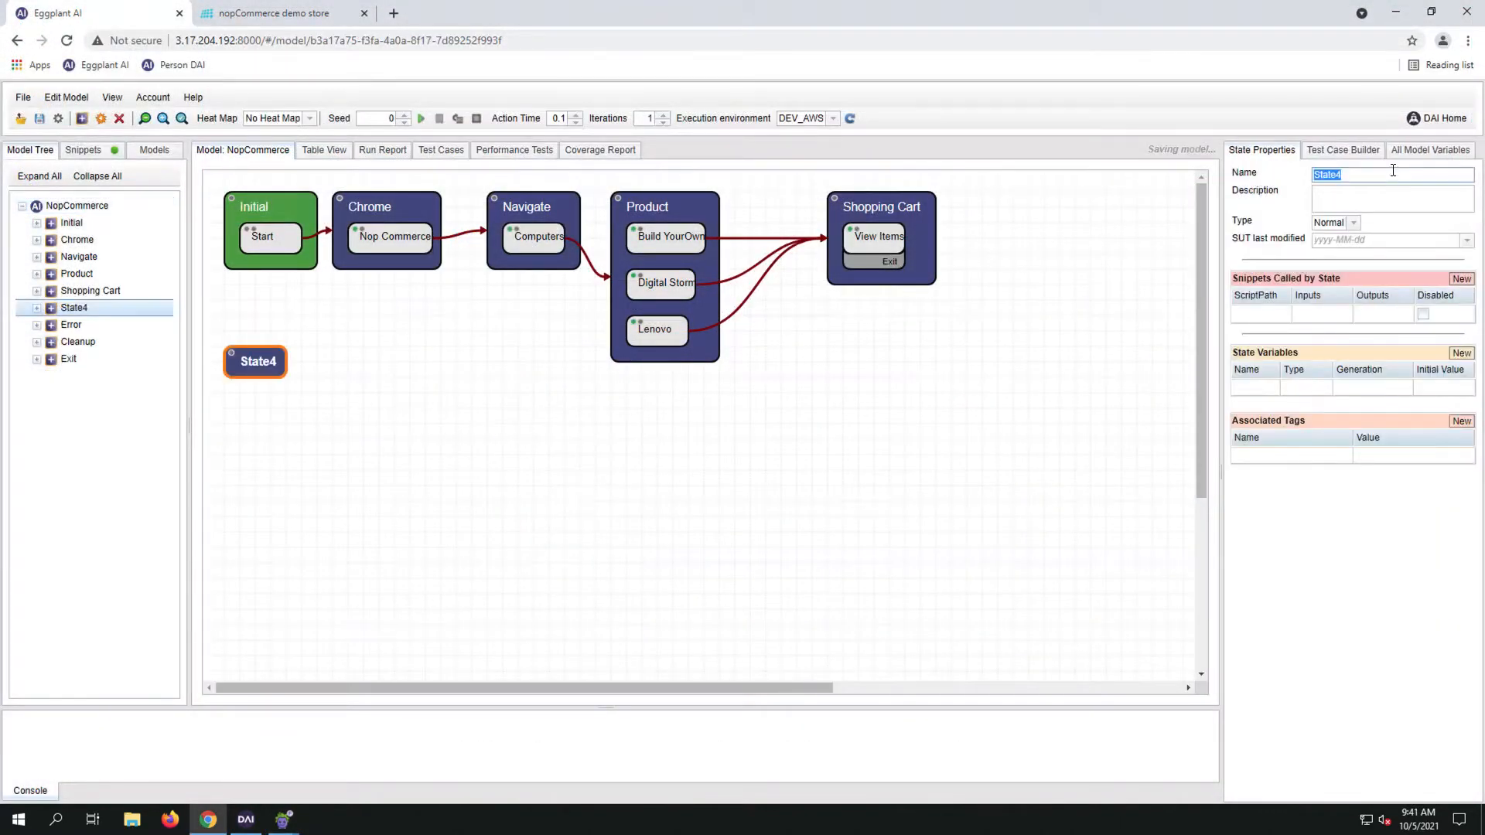
text(Currency)
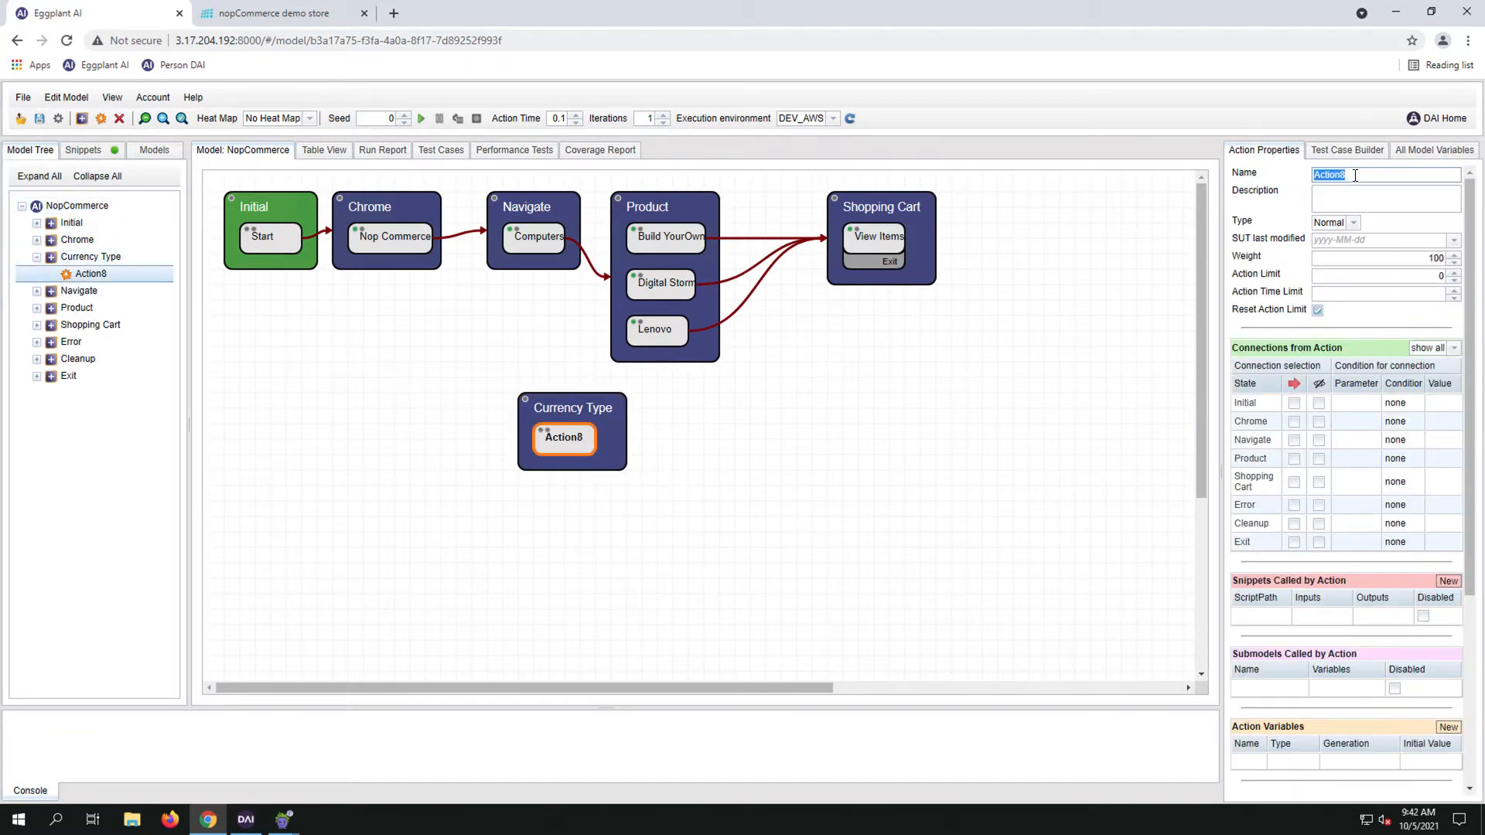
right_click(564, 437)
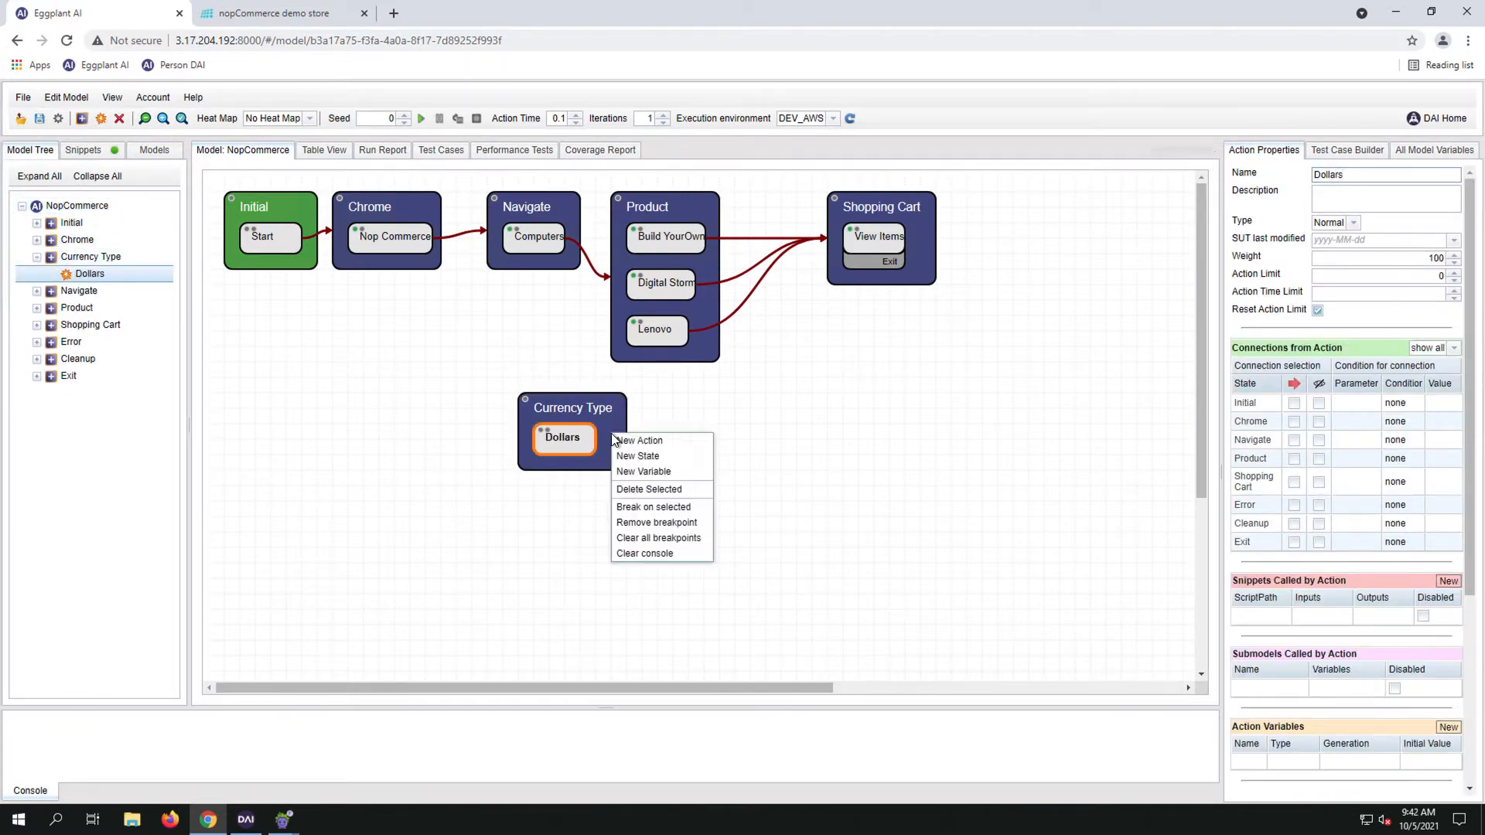
click(638, 440)
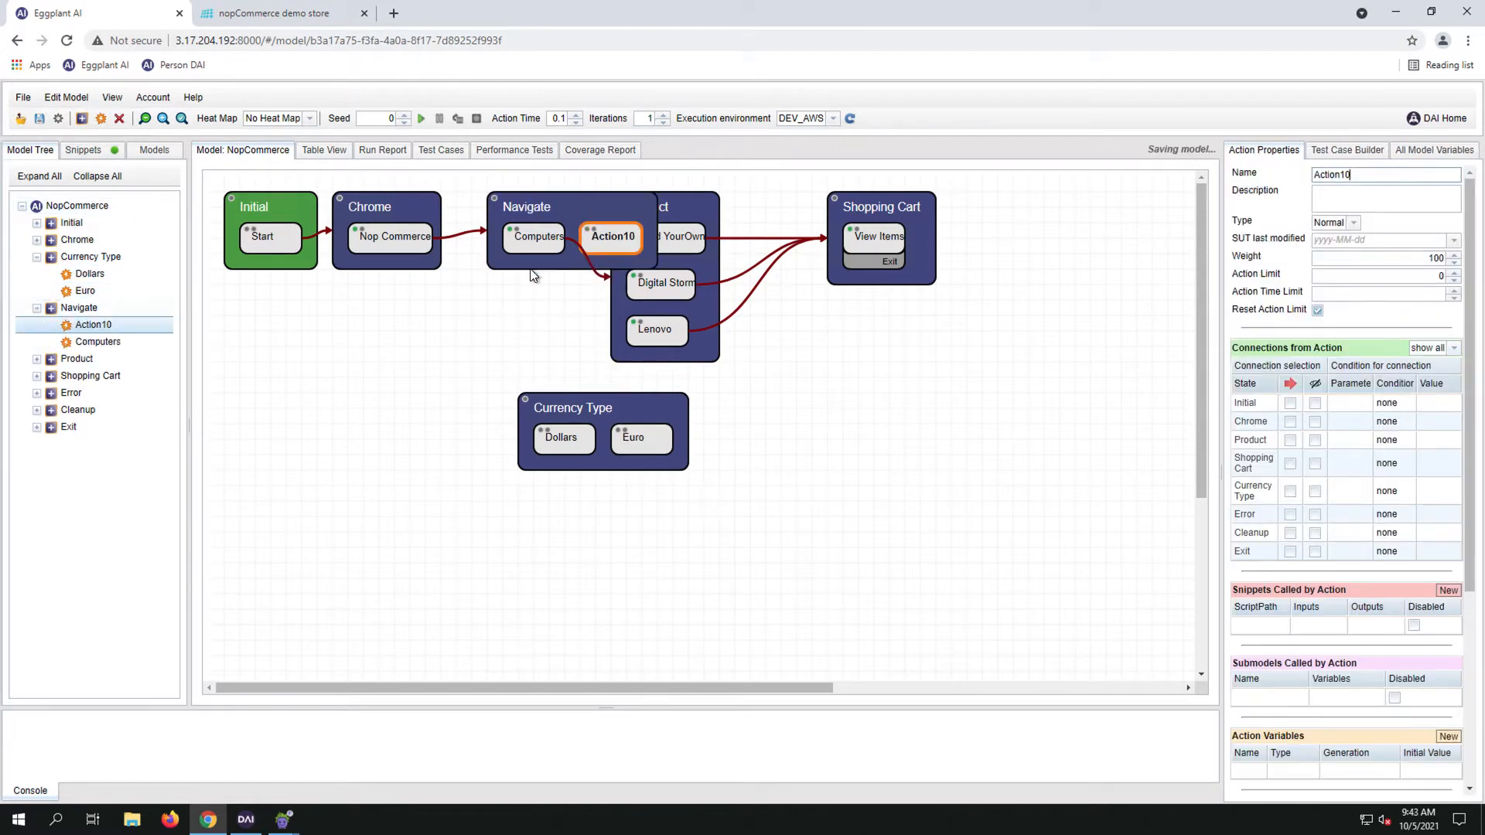
Name the Navigate action Change Currency, shift Product and Shopping Cart right, and link it to Currency Type
text(Change C)
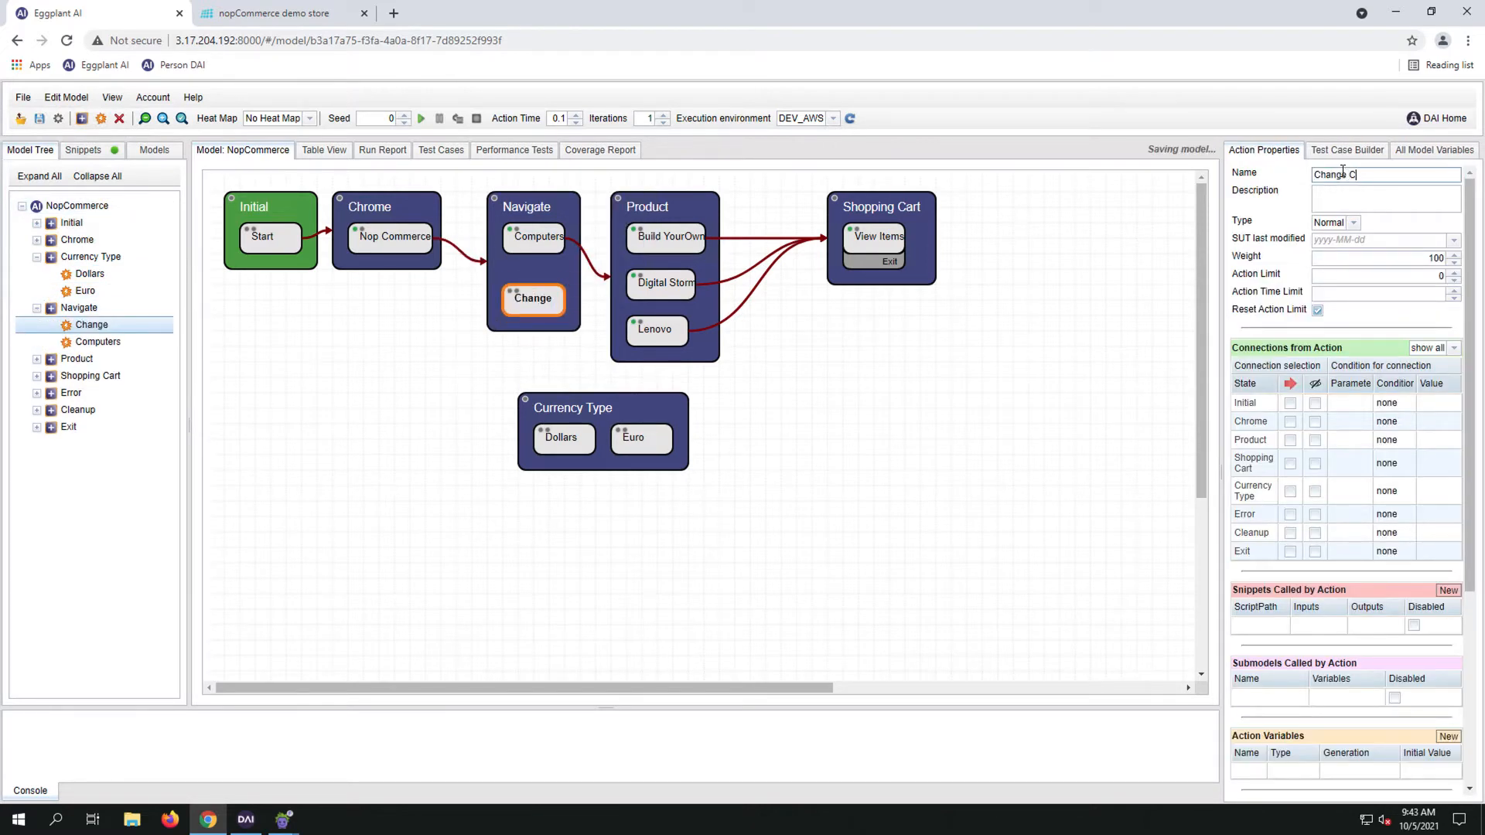
click(911, 206)
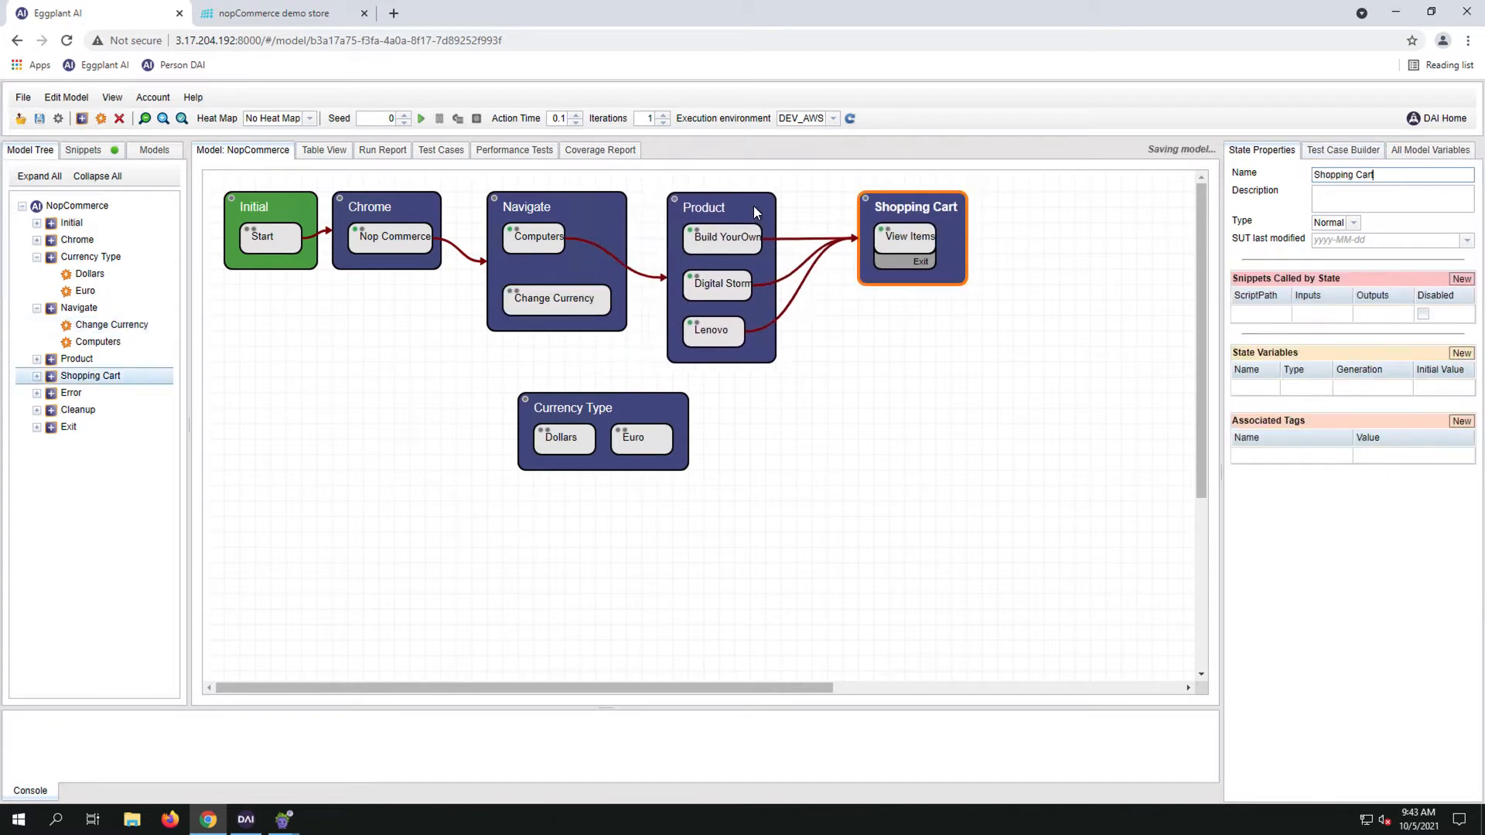
click(726, 206)
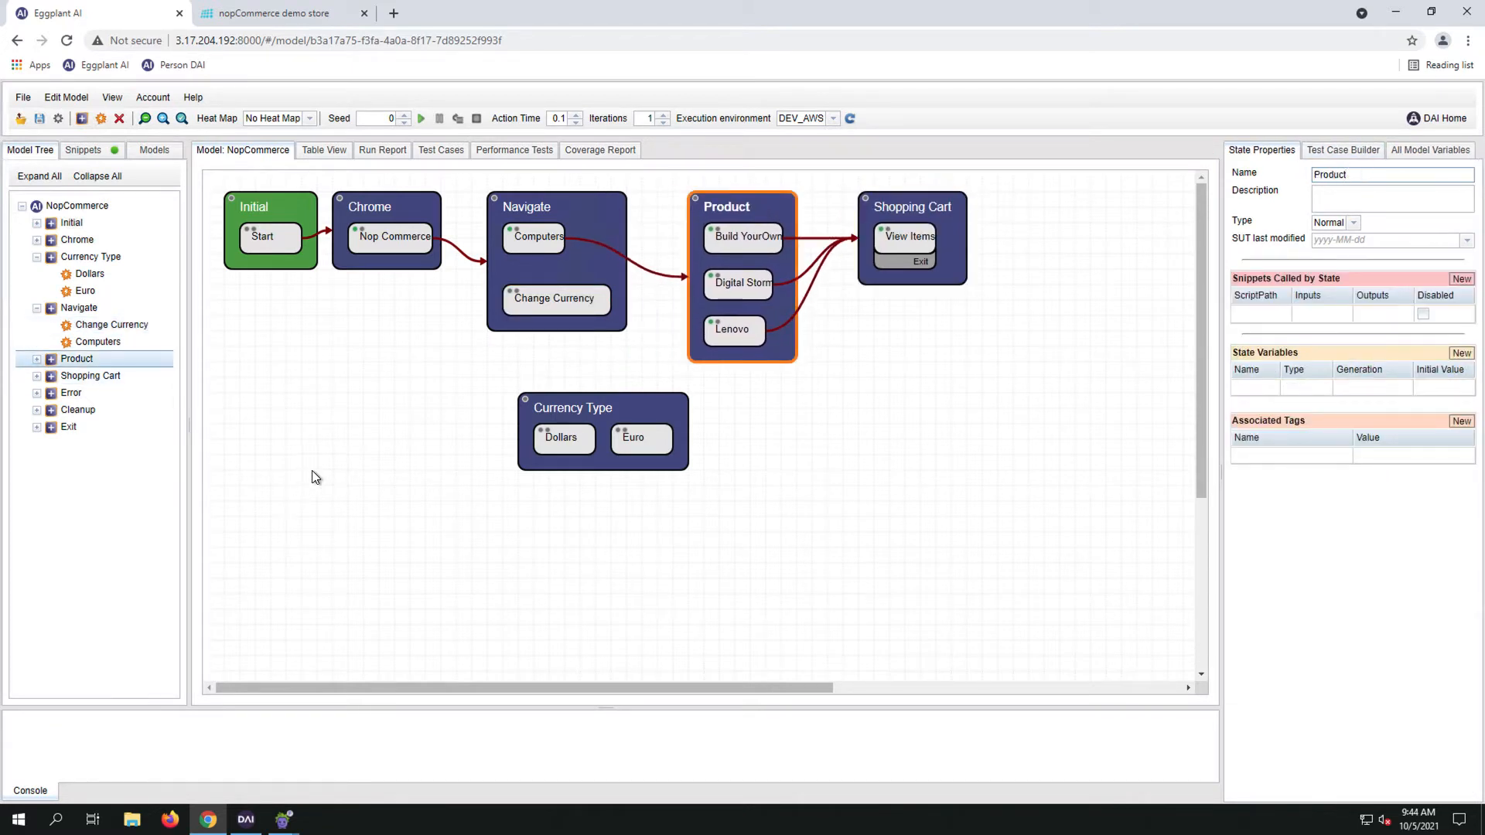
click(556, 299)
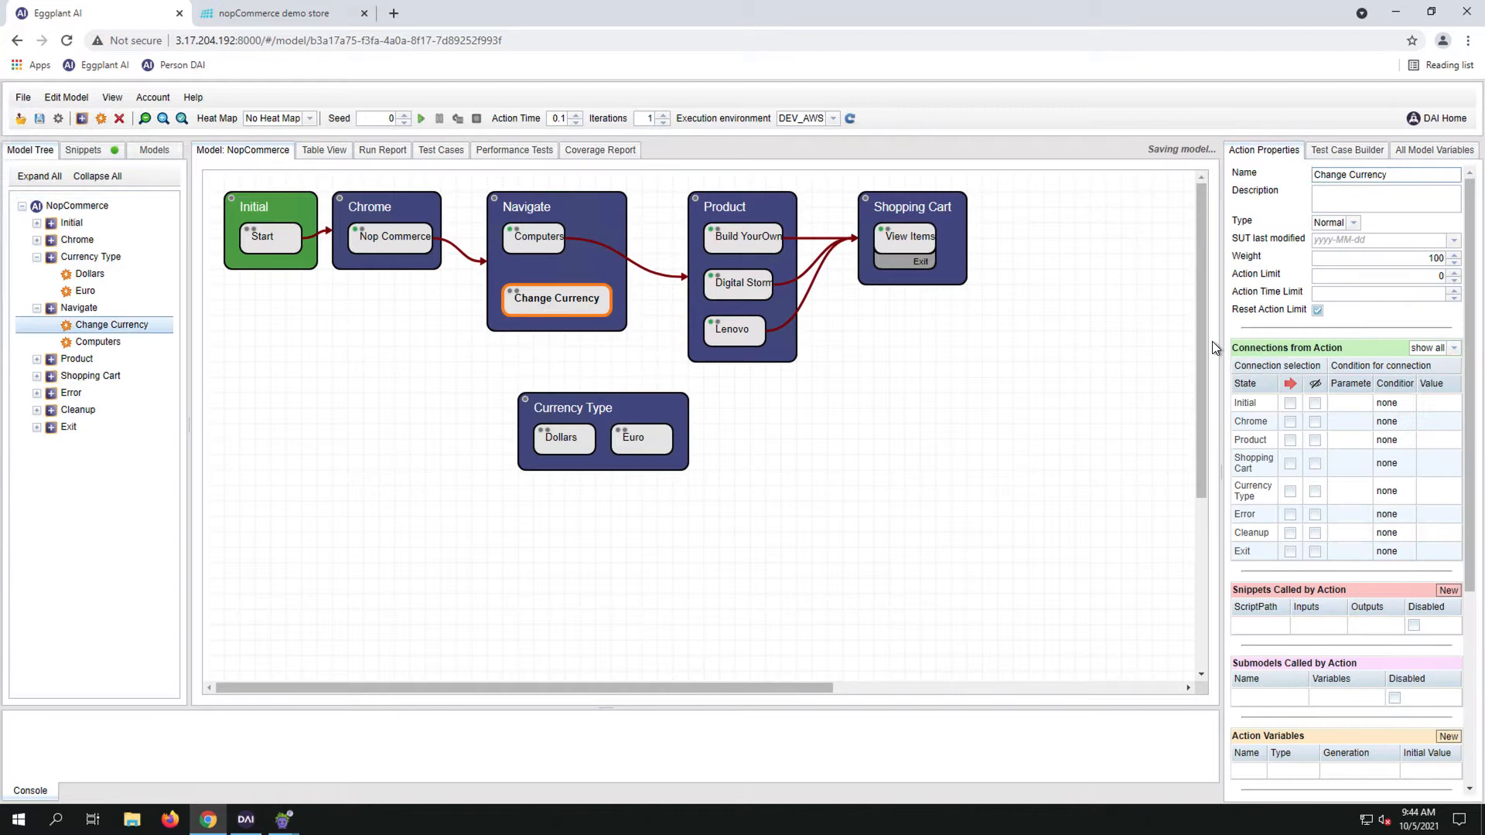
click(1290, 490)
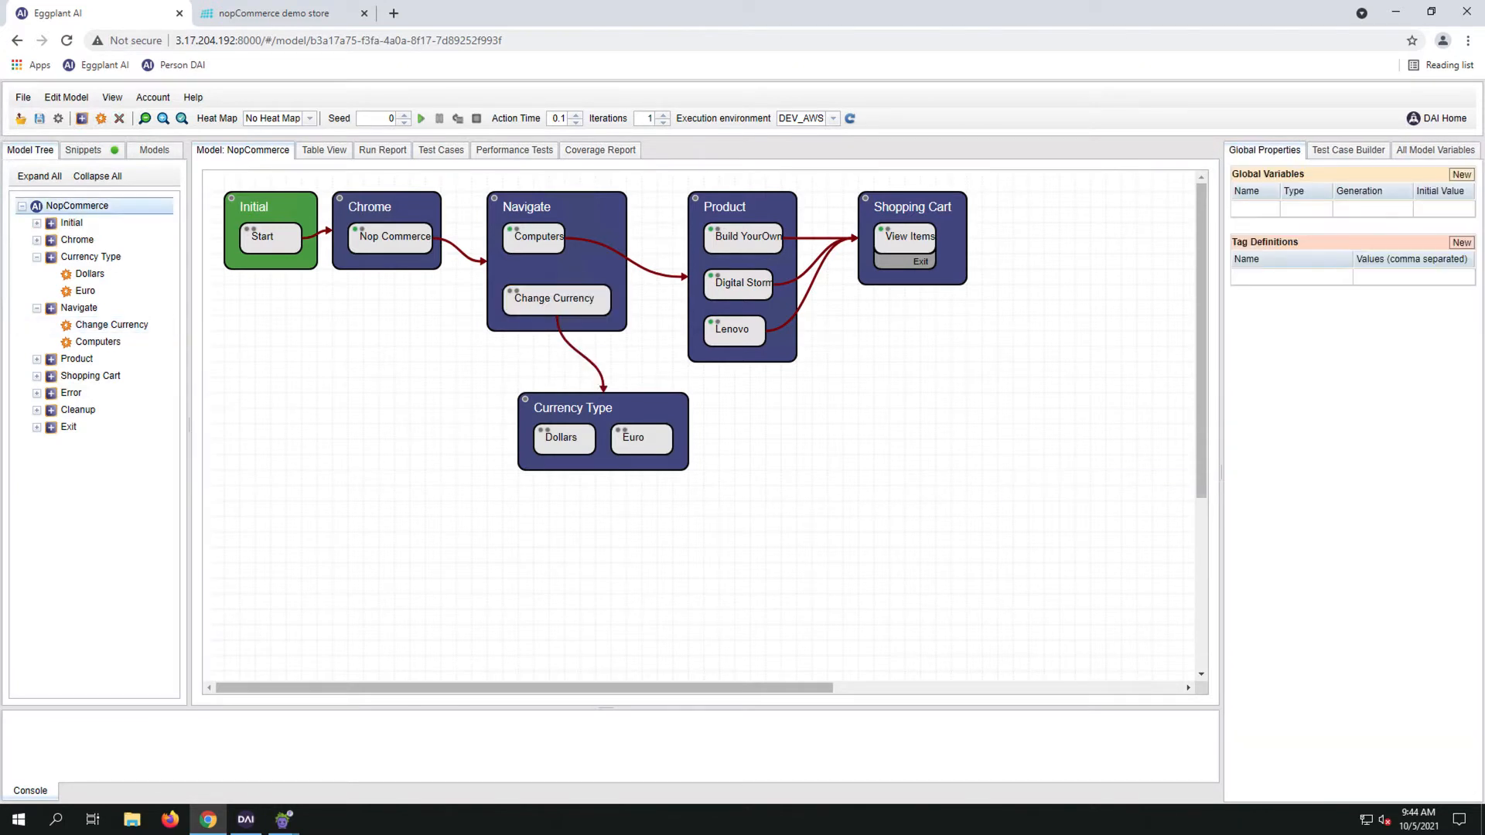
mouse_move(321, 452)
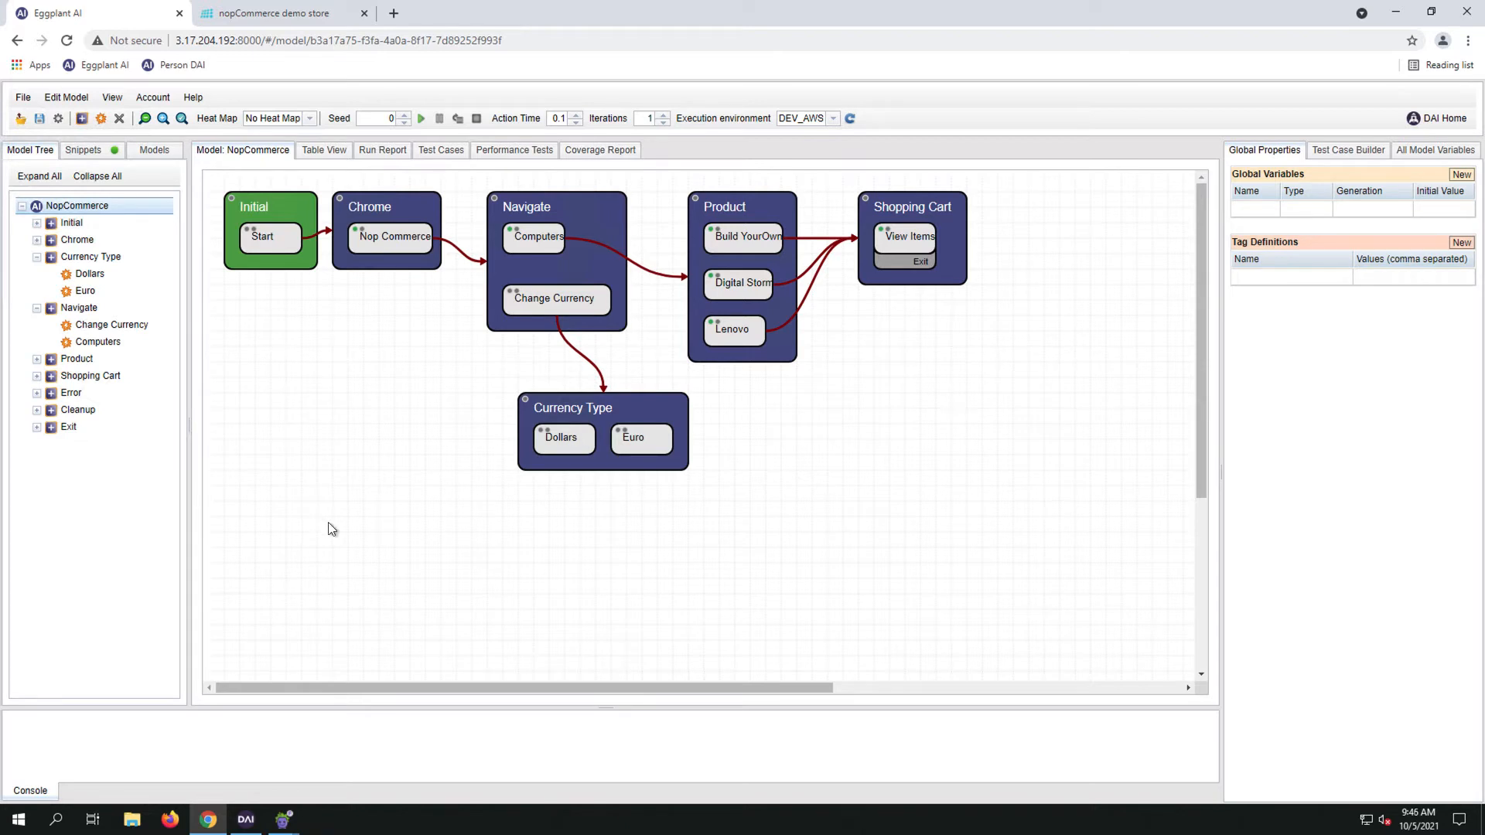
mouse_move(571, 448)
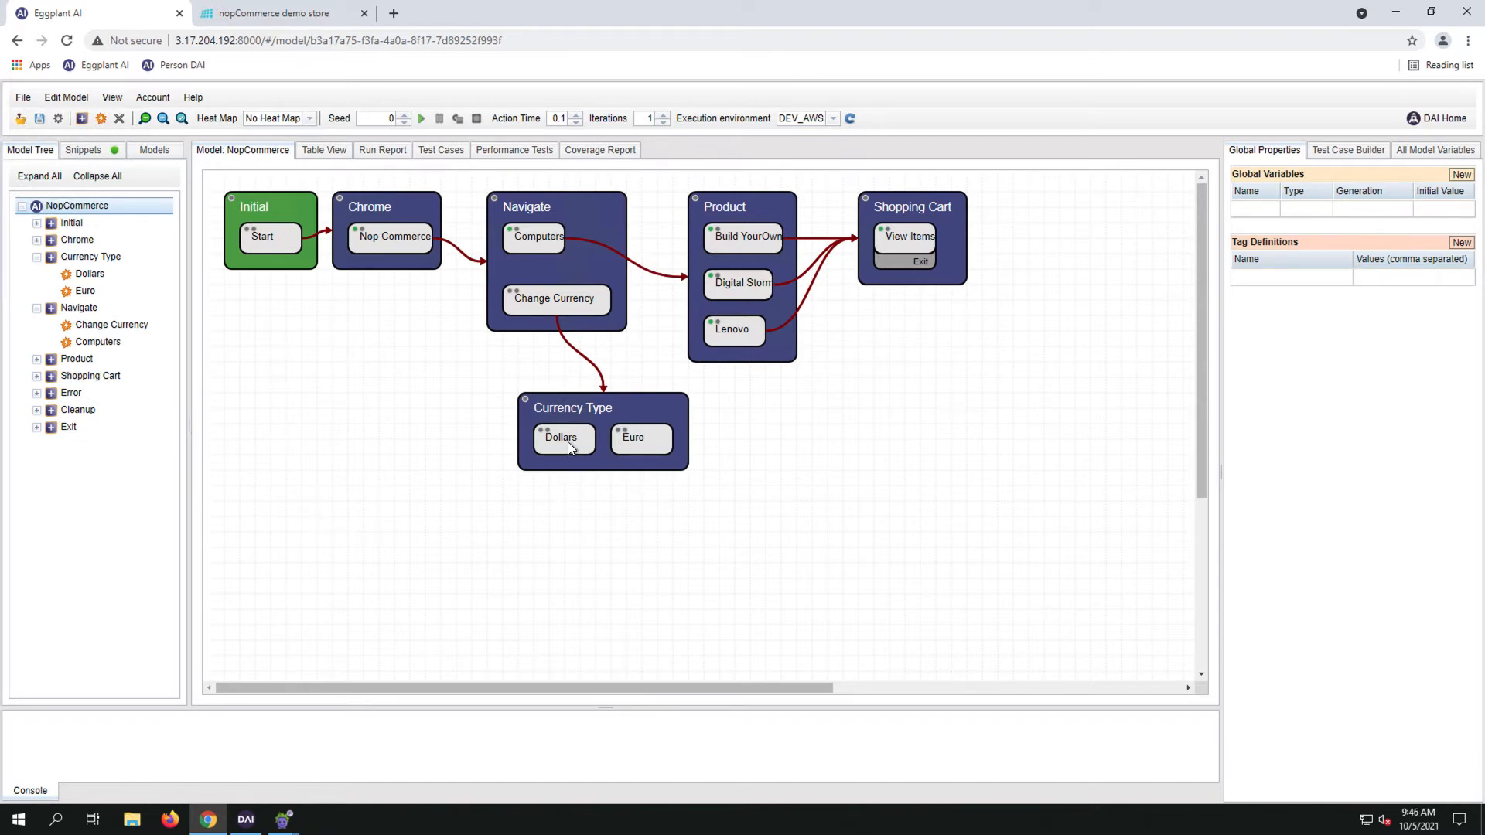
Connect the Dollars and Euro actions to Navigate, displaying both links as compact labels
click(560, 437)
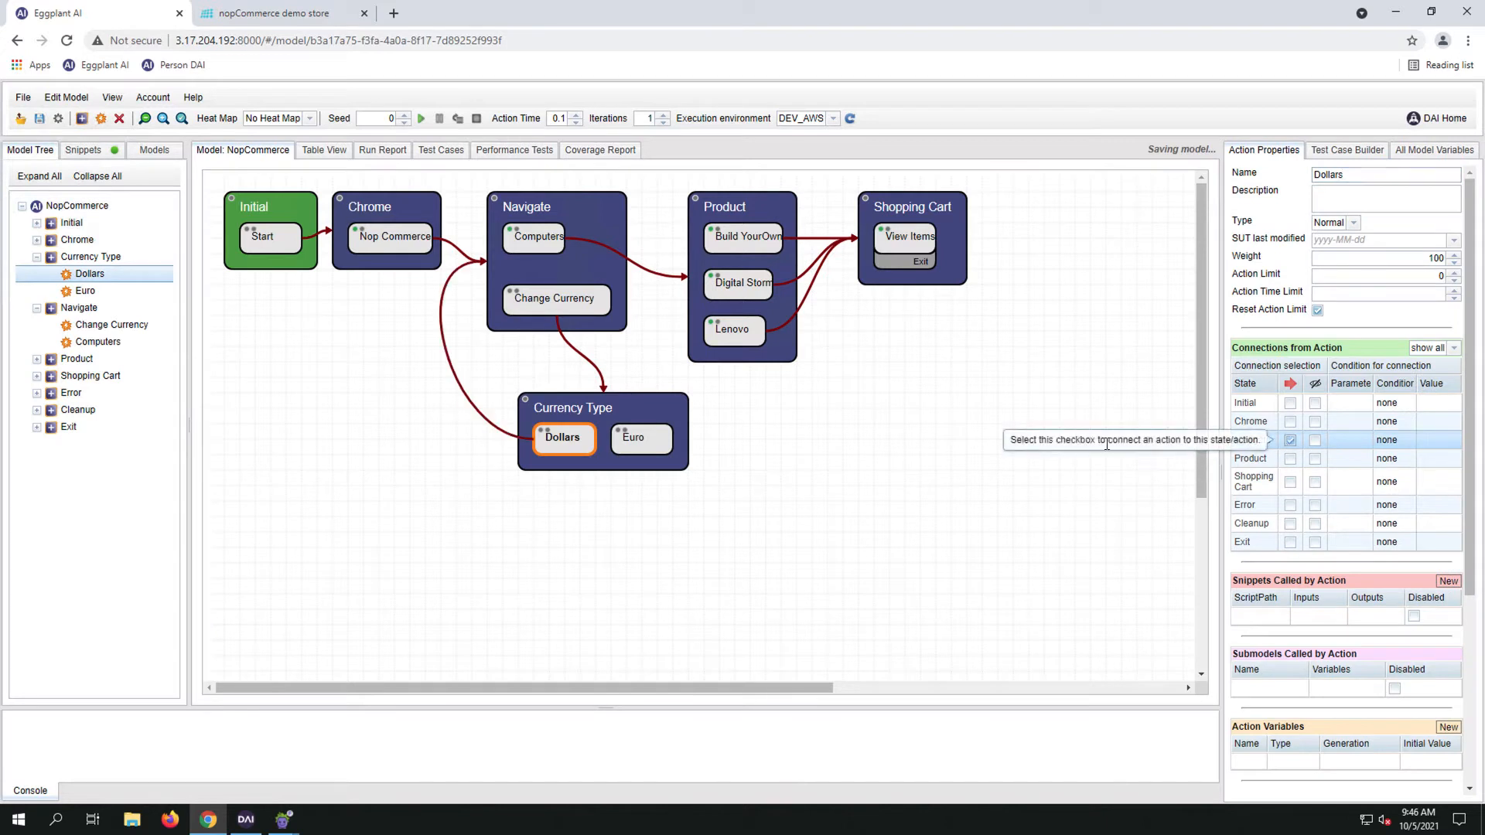
click(641, 437)
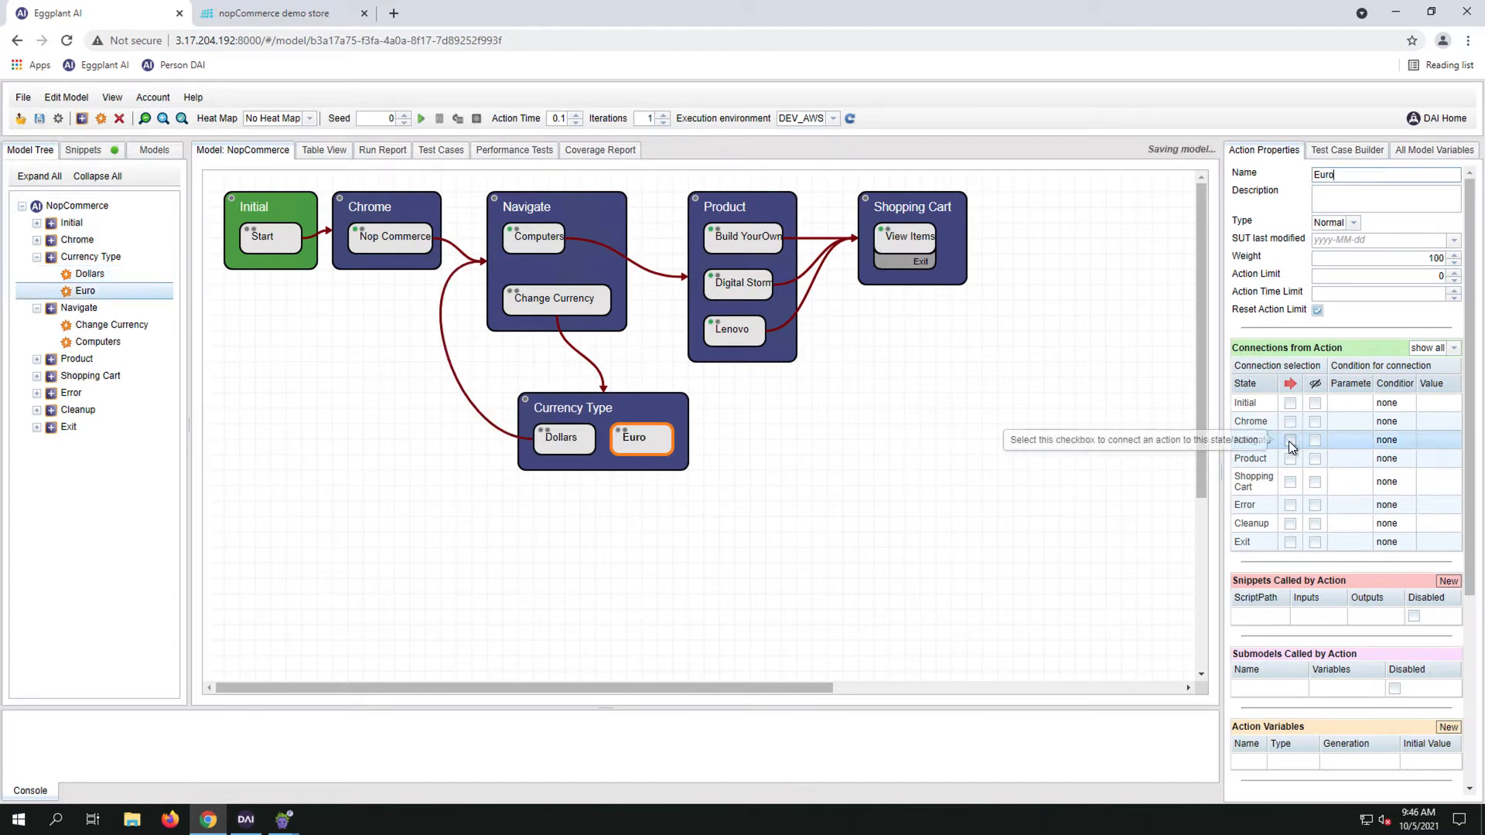
click(1291, 439)
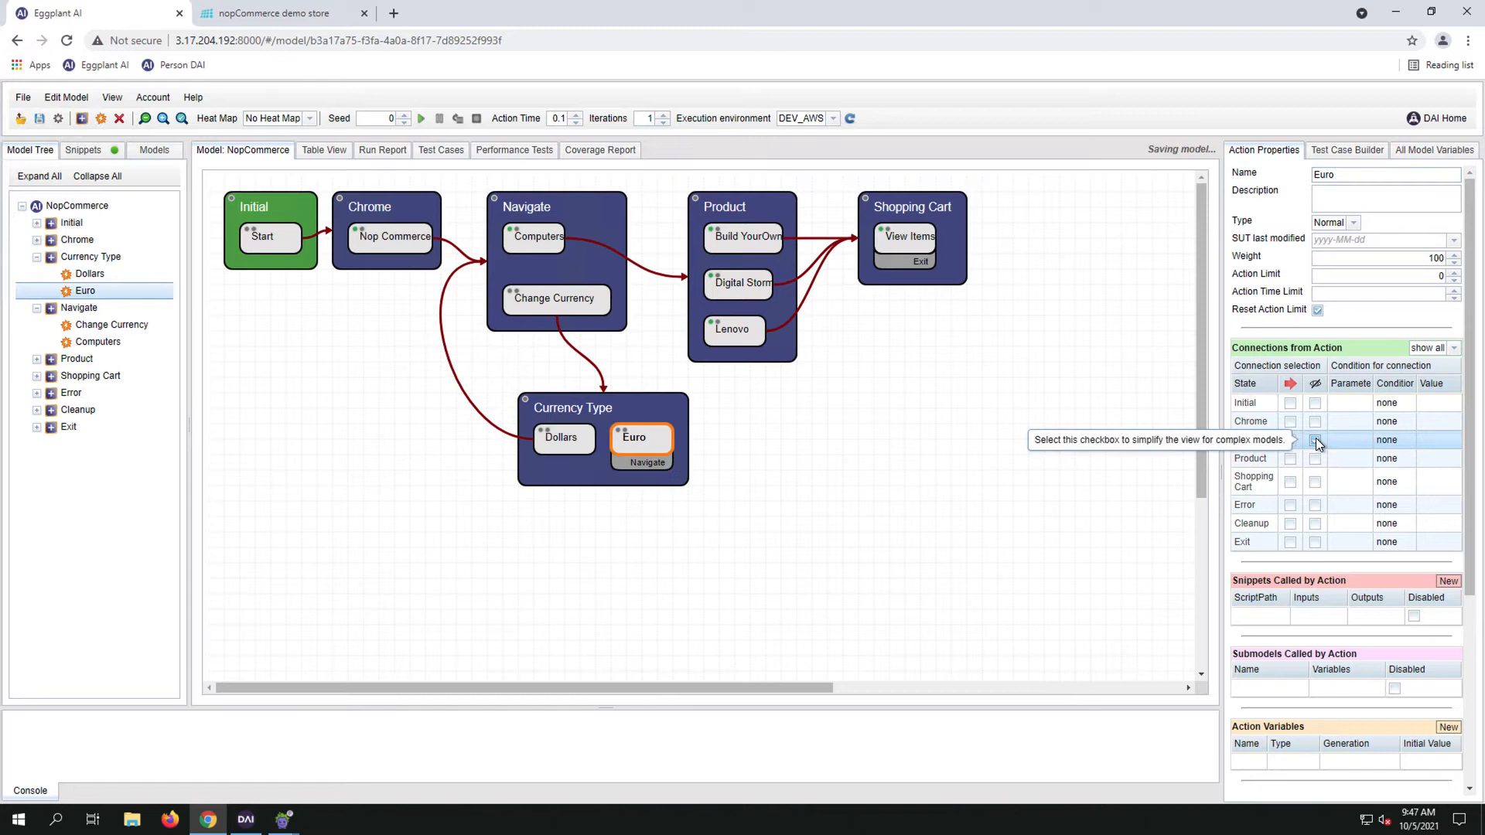
click(1315, 439)
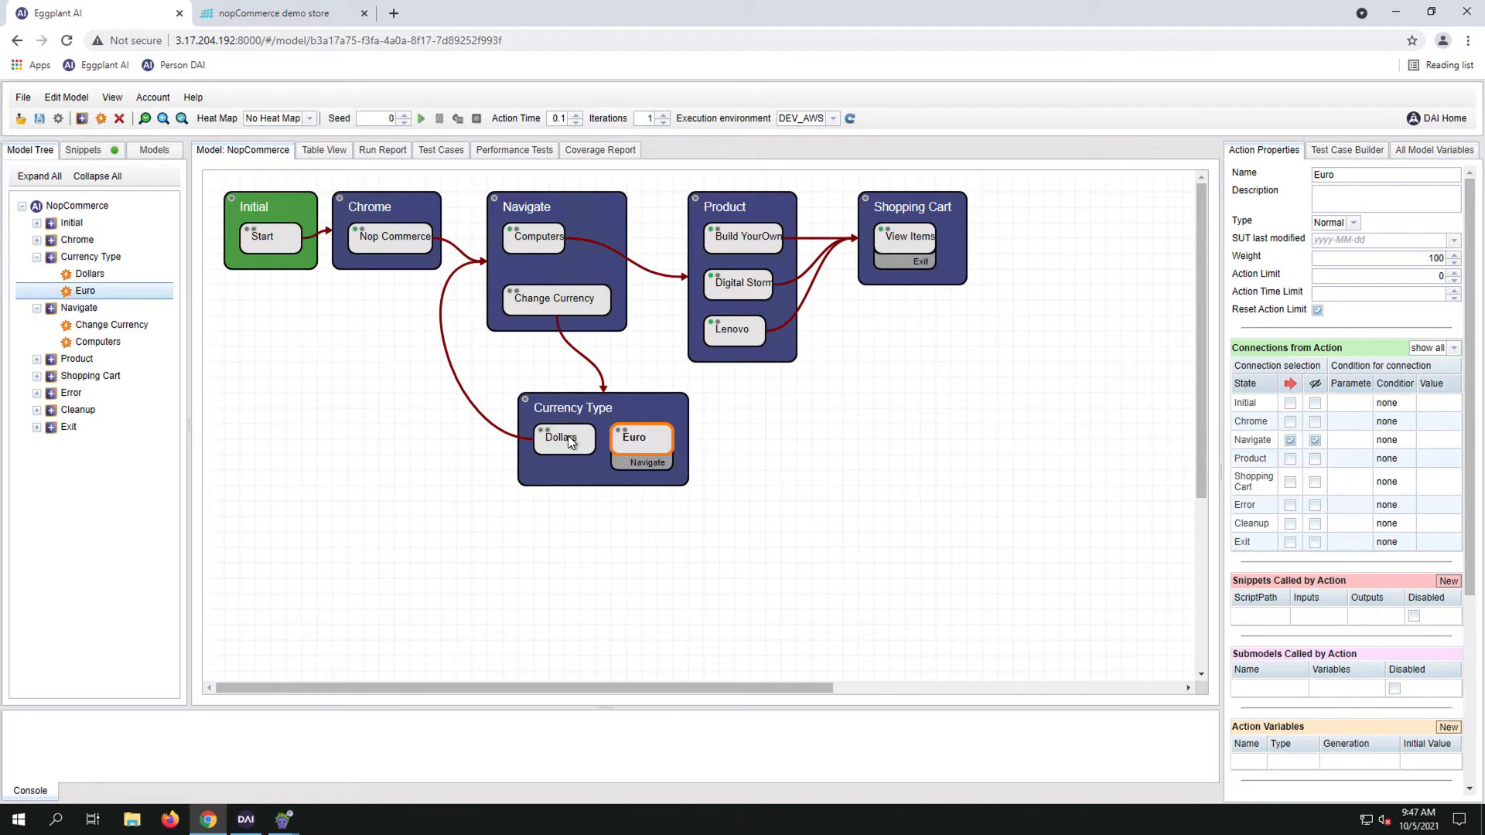
click(561, 438)
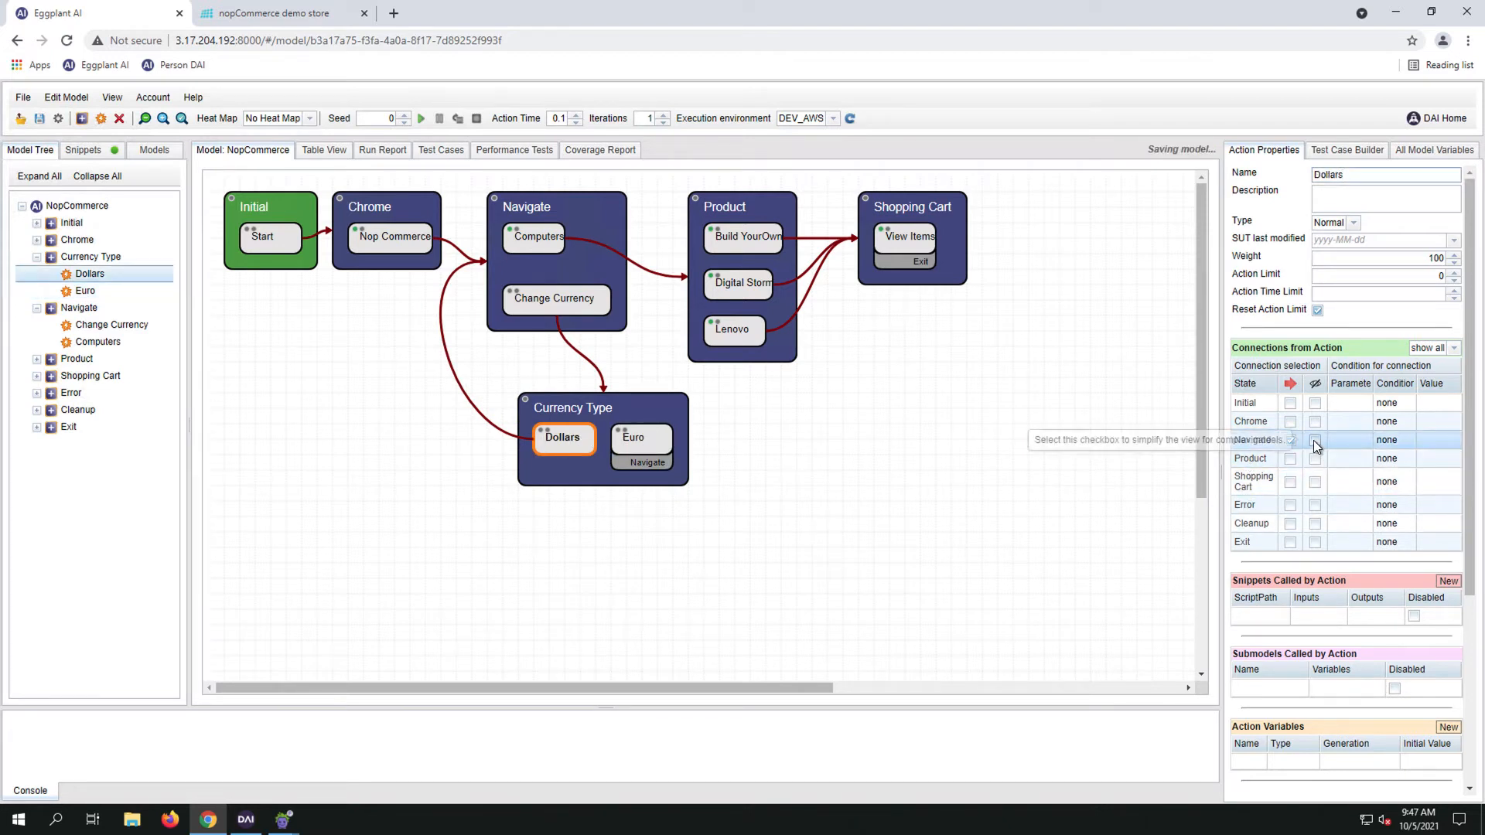
click(1315, 440)
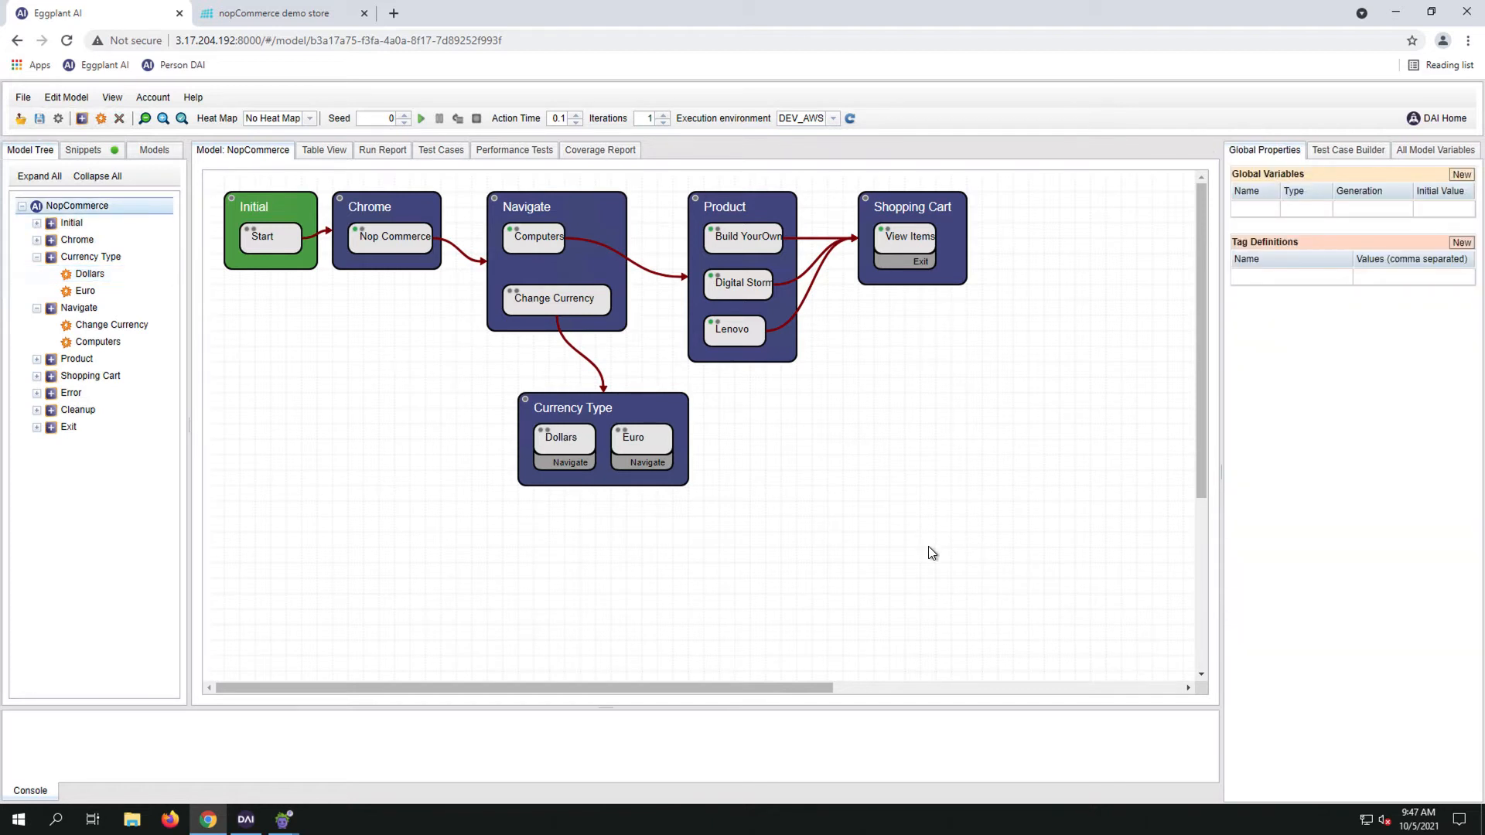
mouse_move(586, 579)
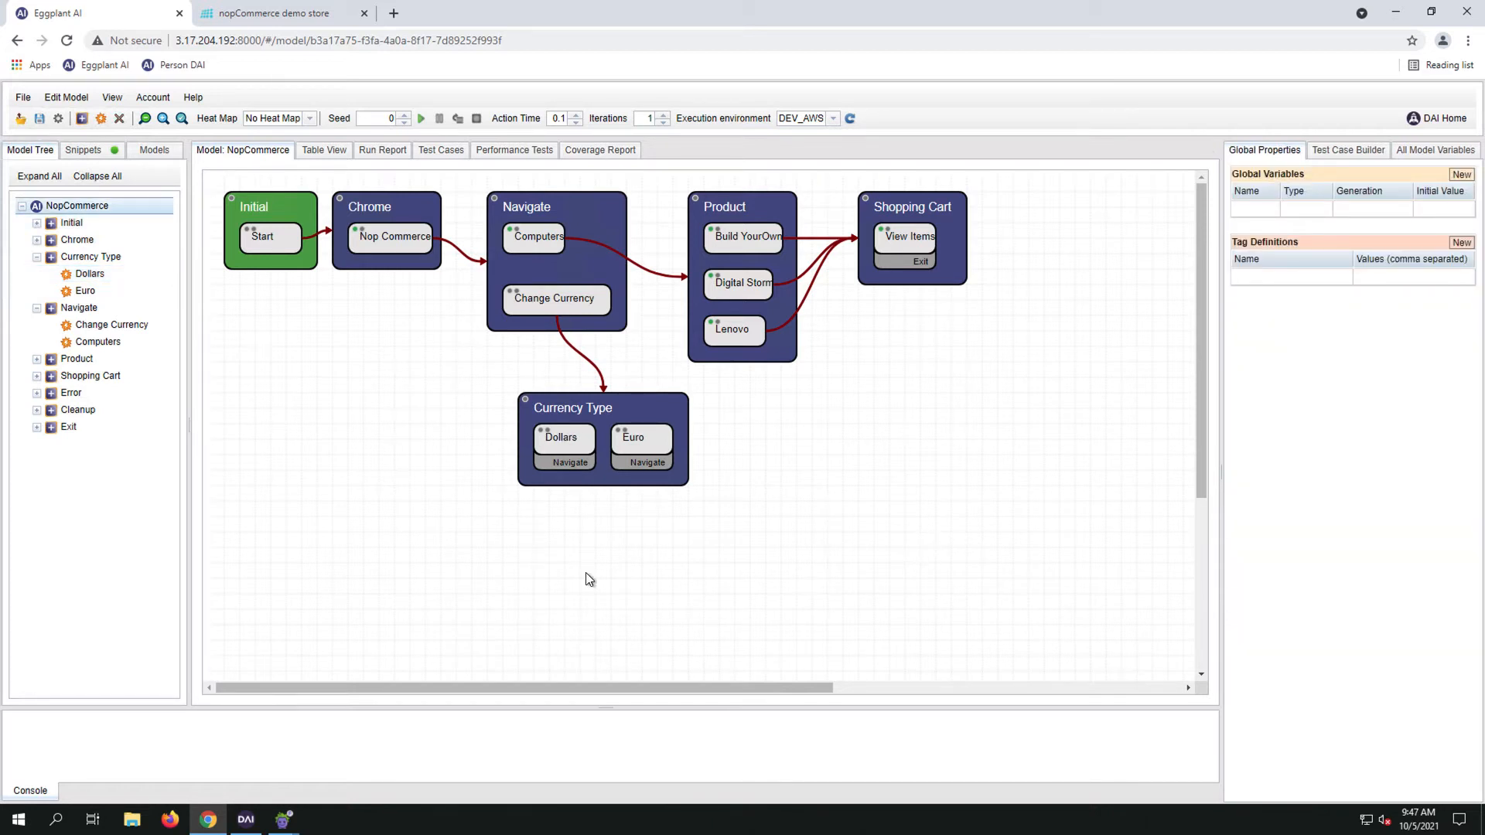
mouse_move(331, 540)
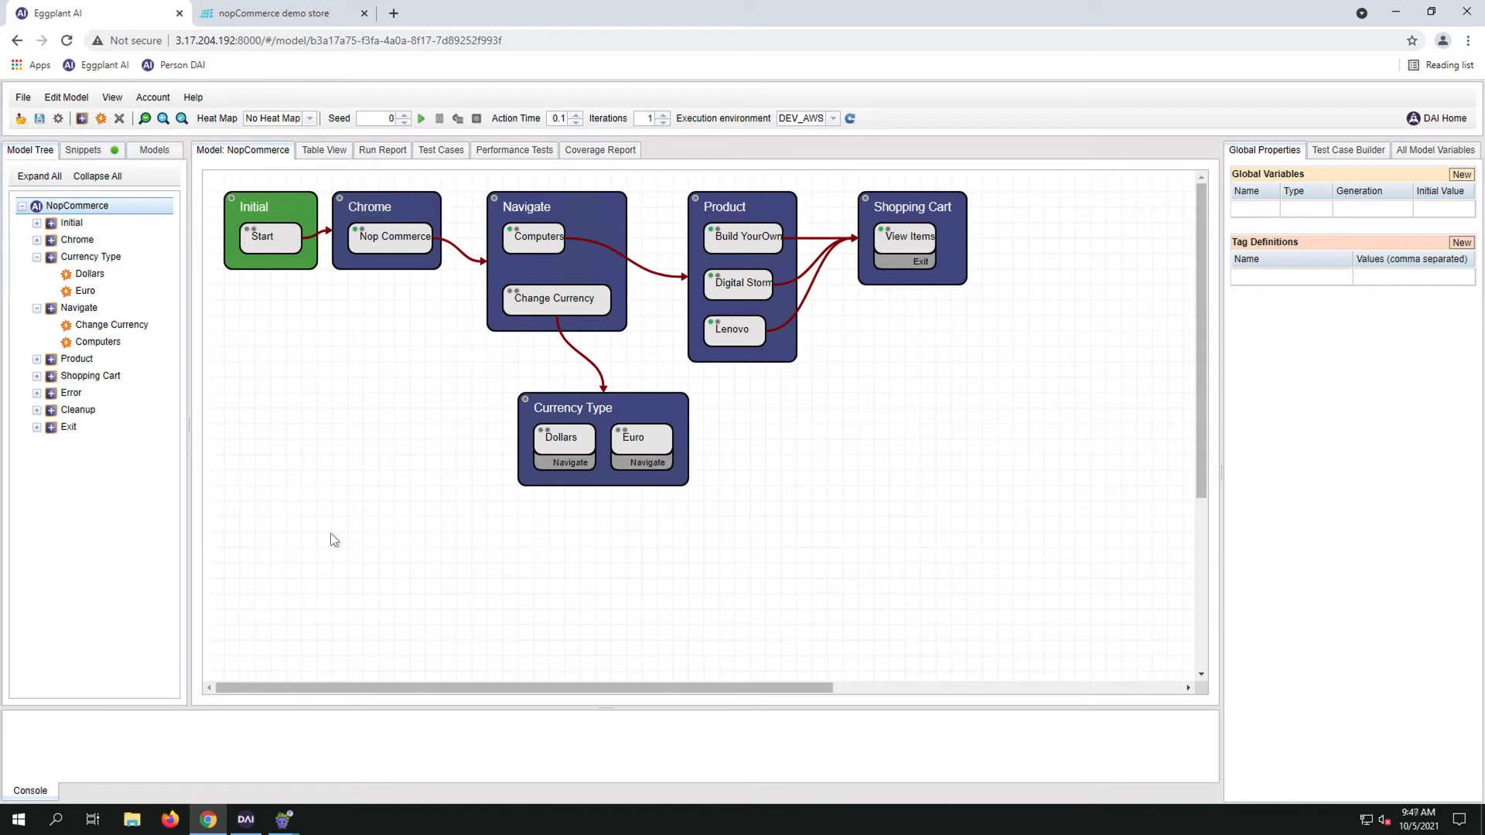
mouse_move(558, 450)
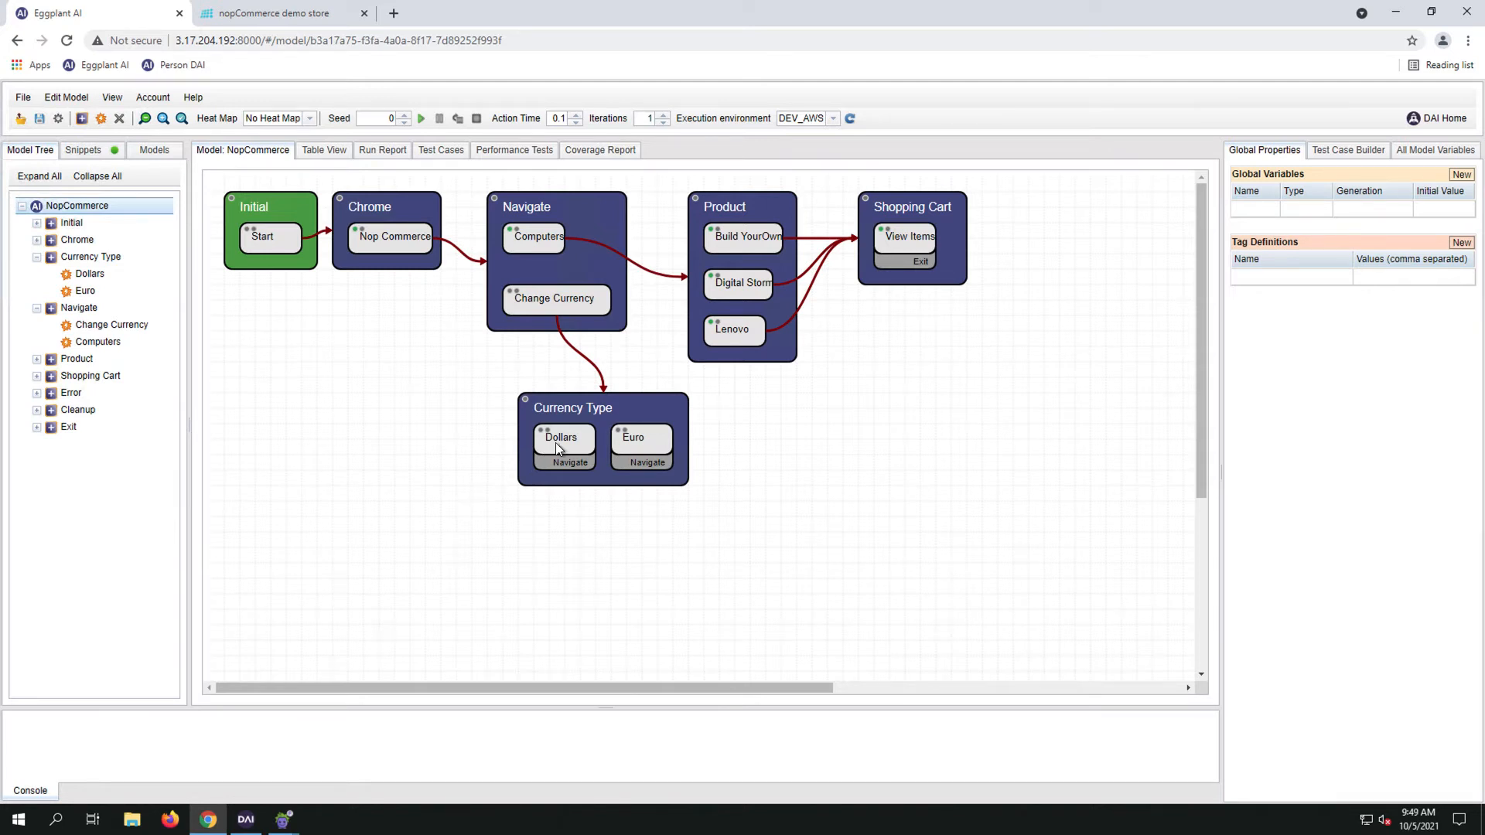
Untick Navigate for the Dollars action and set its Type to Previous
click(562, 438)
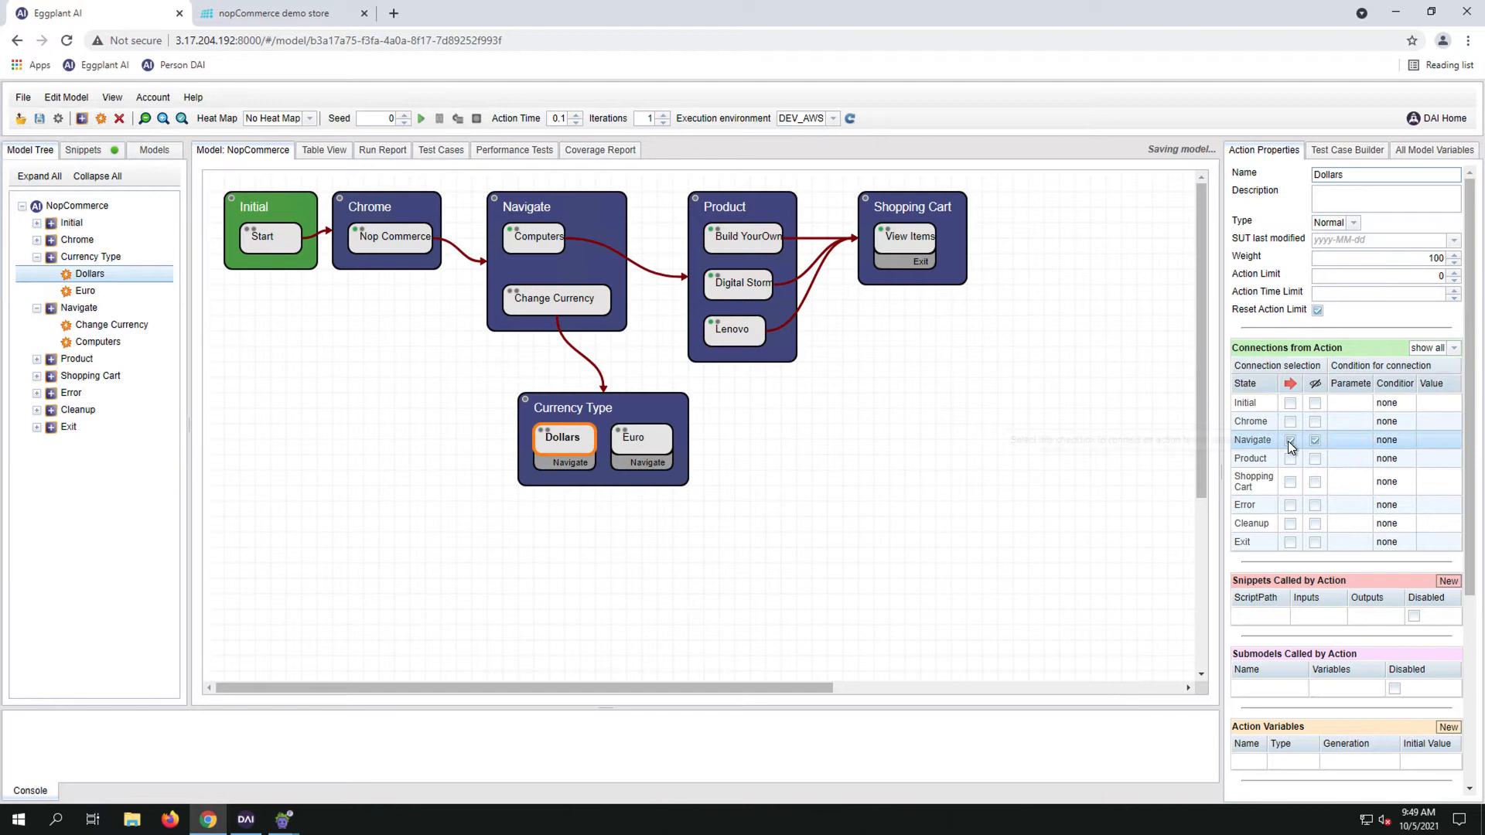
click(1354, 223)
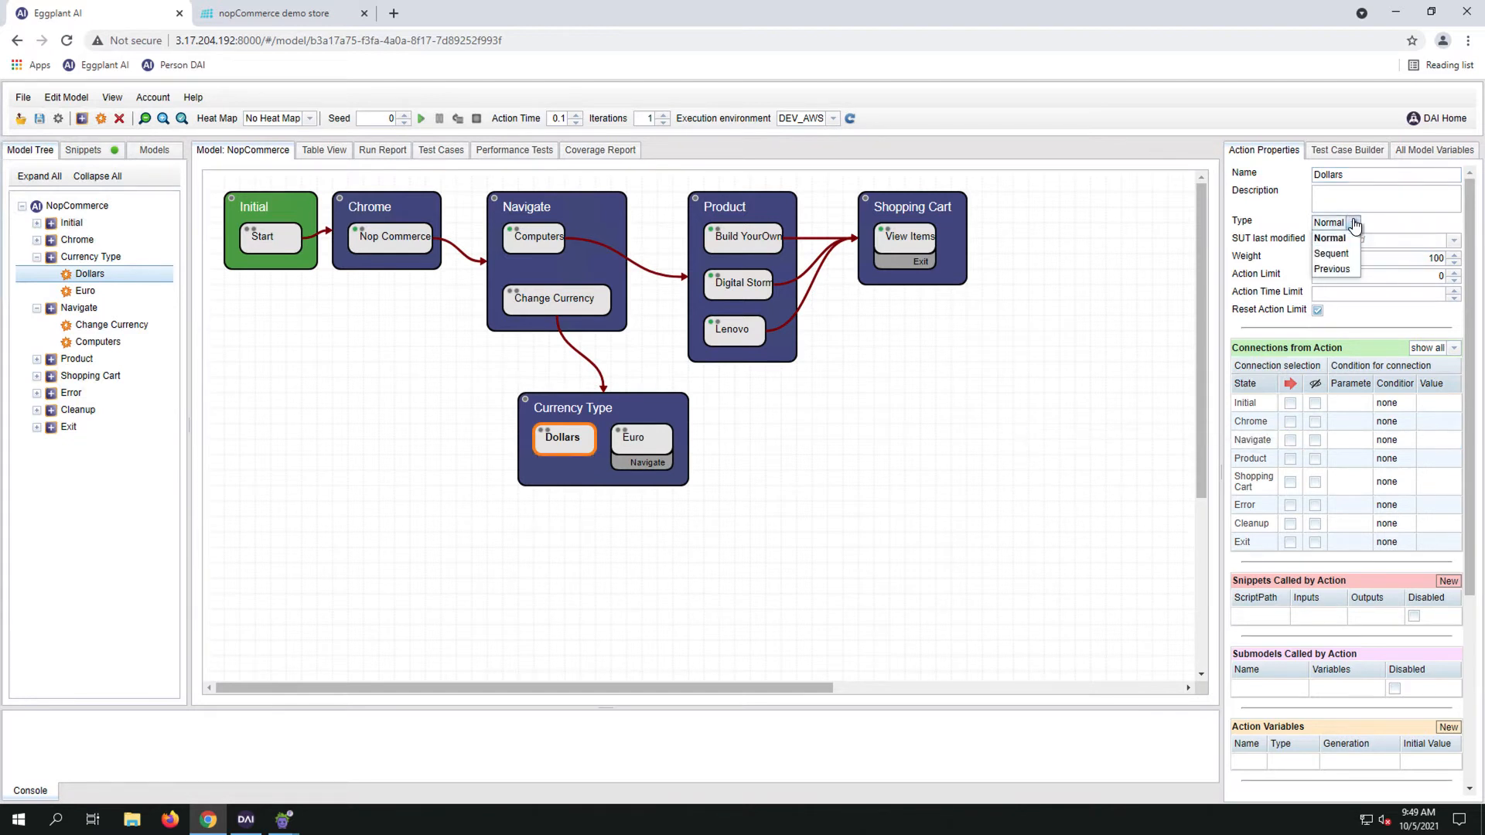
click(1330, 269)
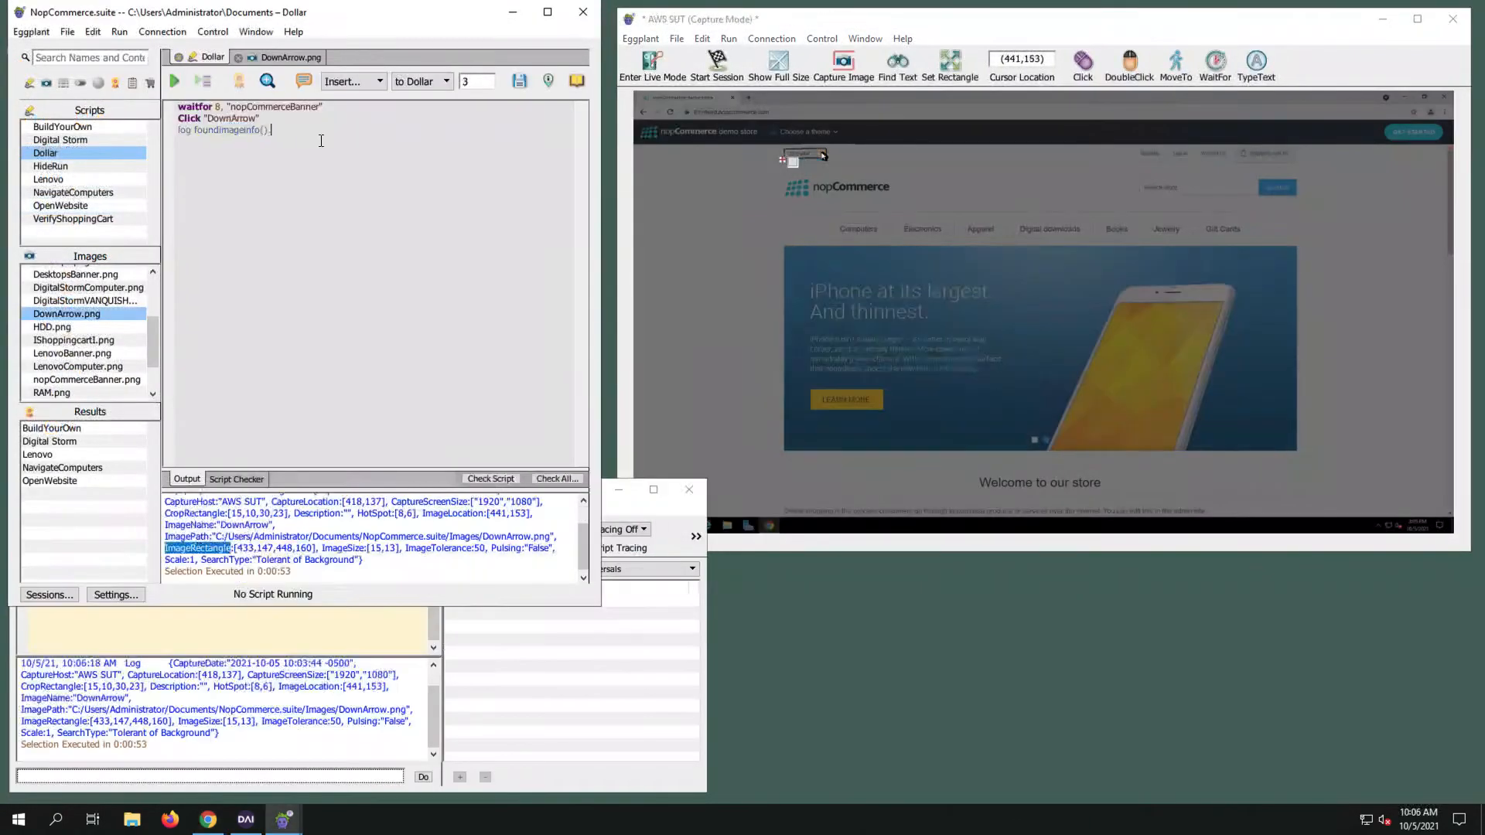
Run the selected Dollar script lines in Eggplant Functional
click(174, 80)
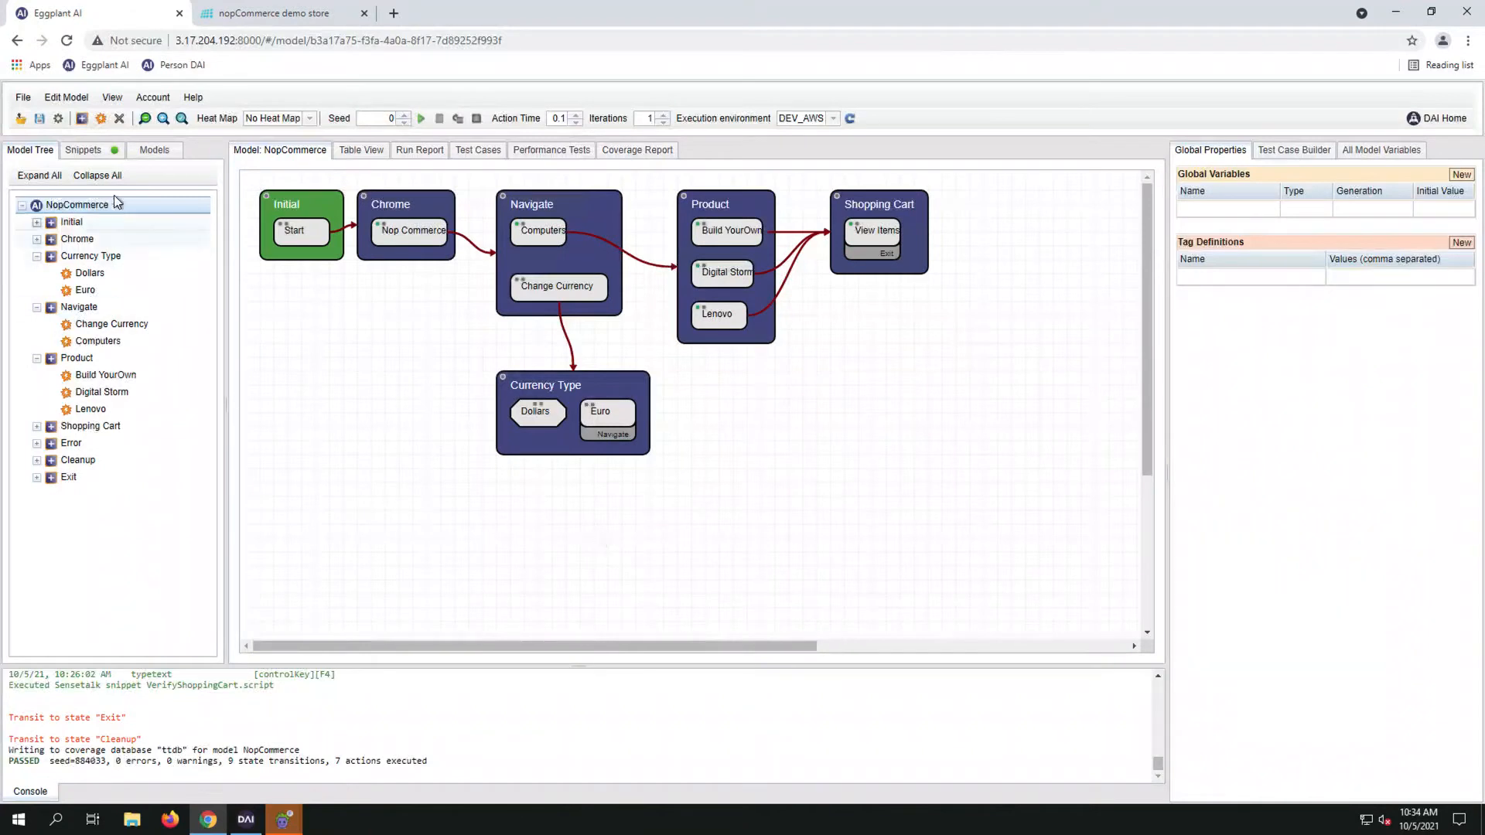
From the Snippets list, add the Dollar snippet to Dollars and the Euro snippet to Euro
click(83, 149)
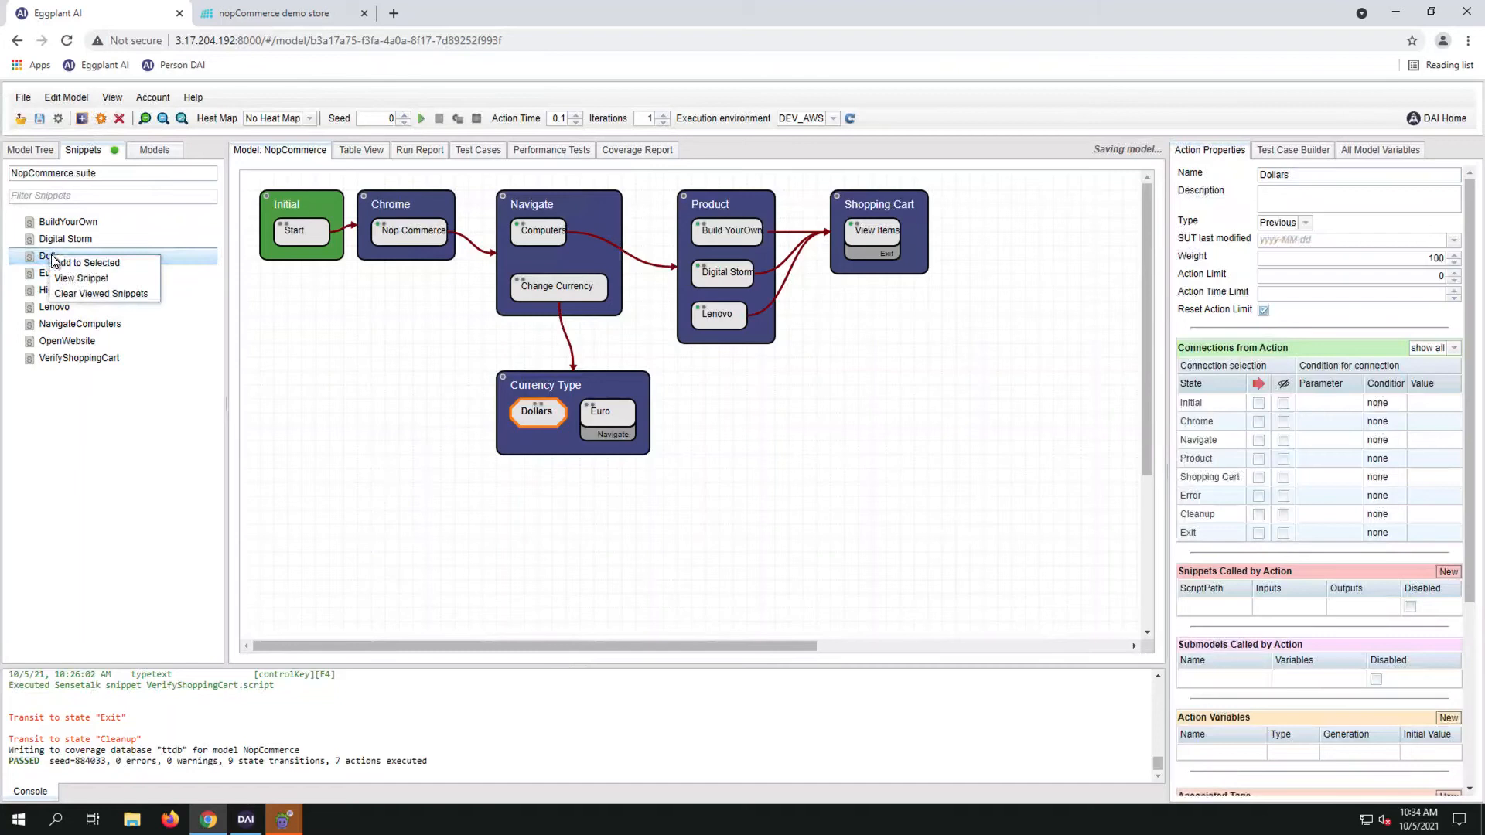
click(85, 263)
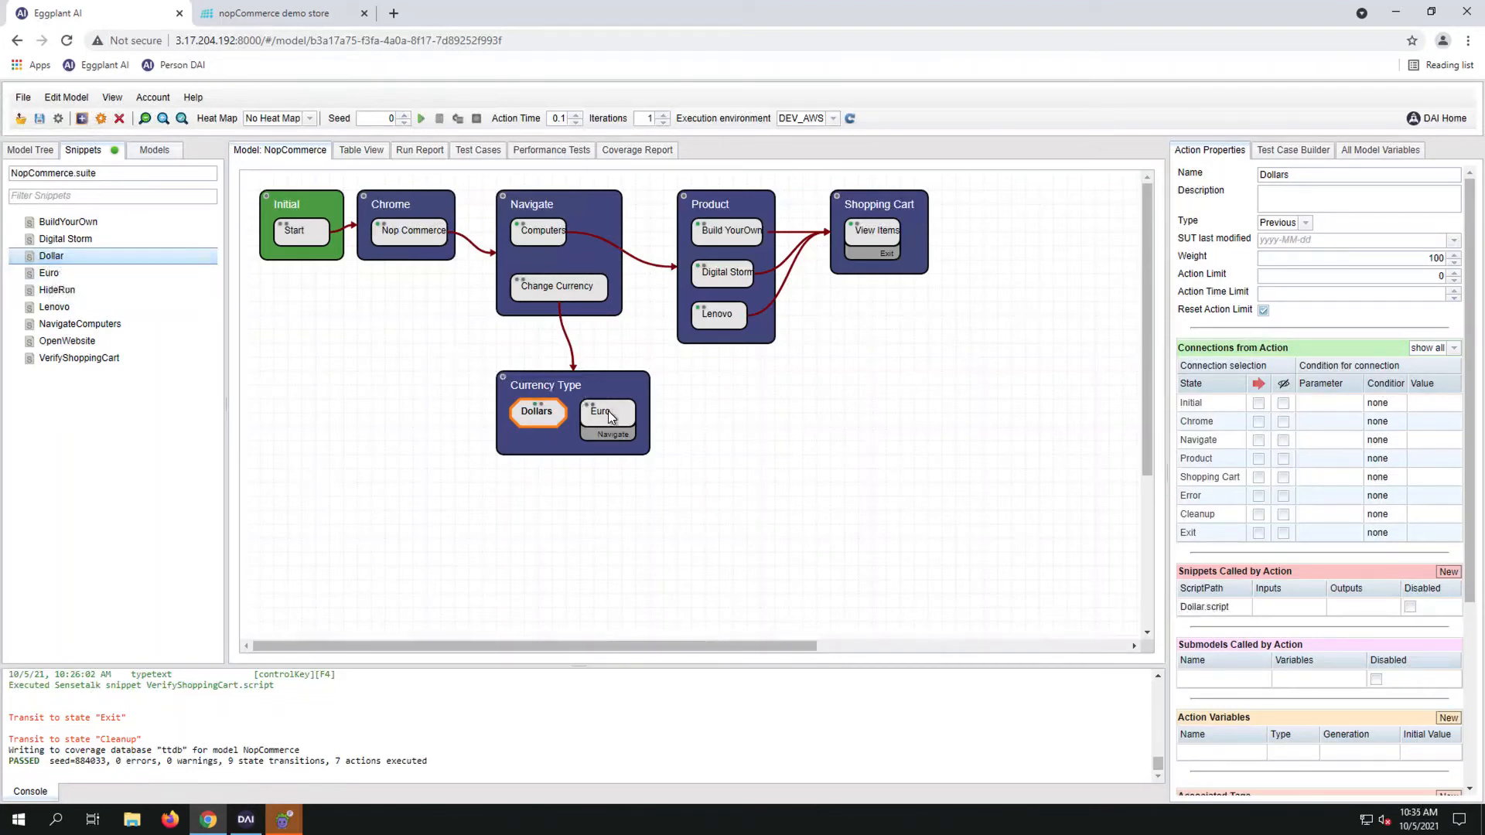
right_click(47, 274)
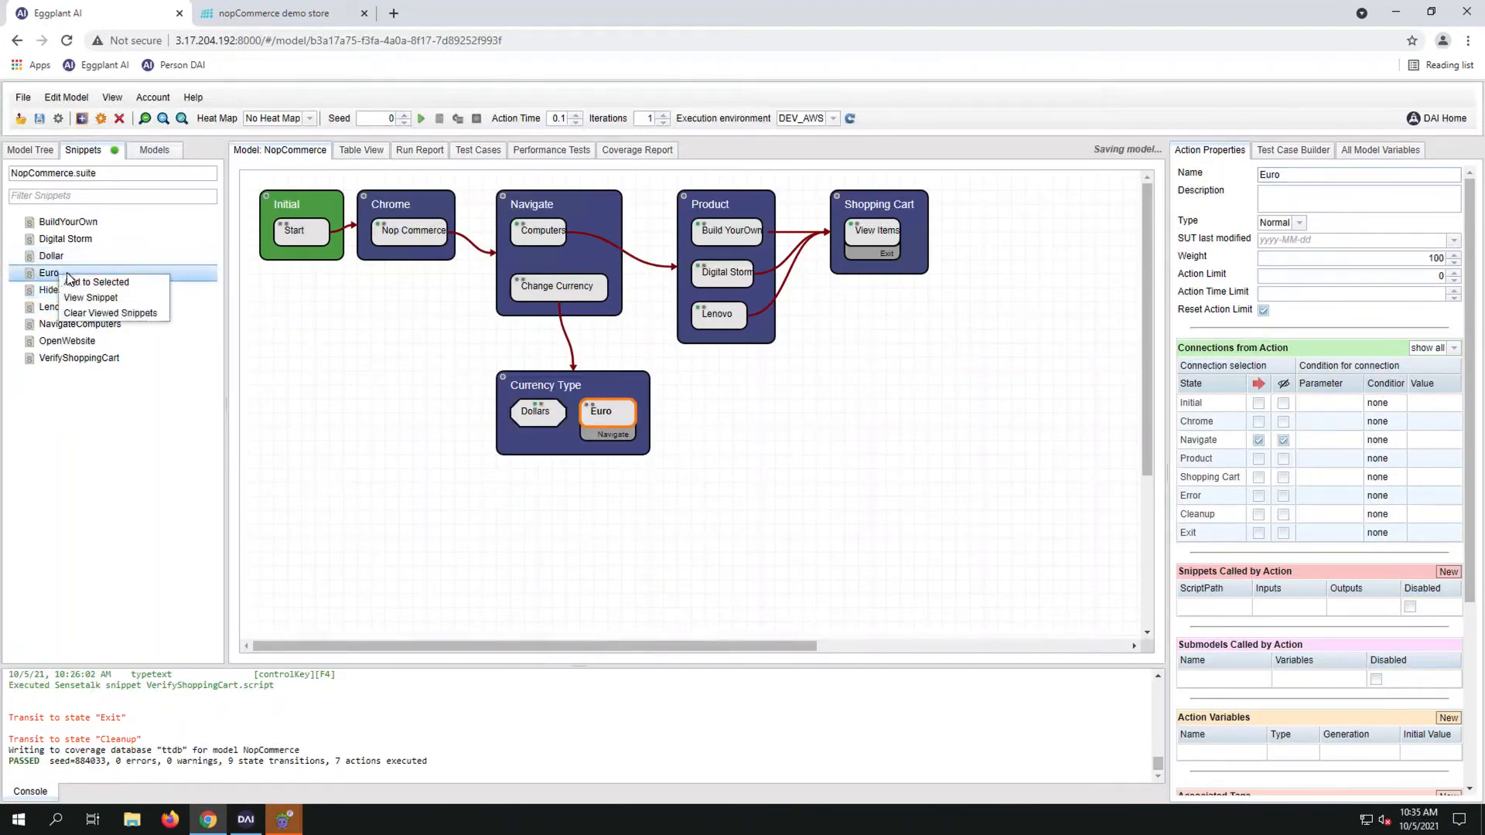
click(338, 400)
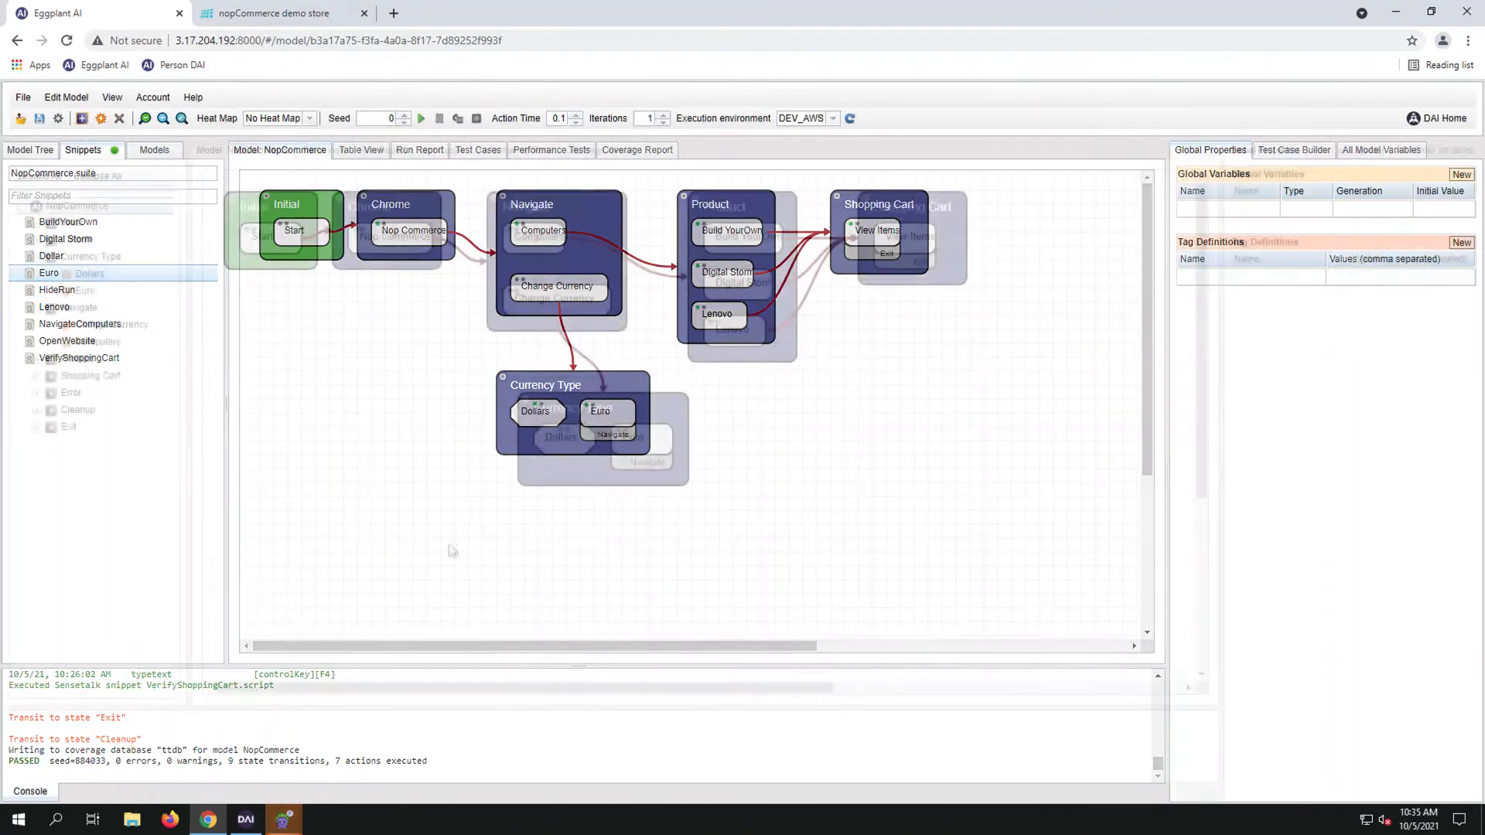
click(742, 282)
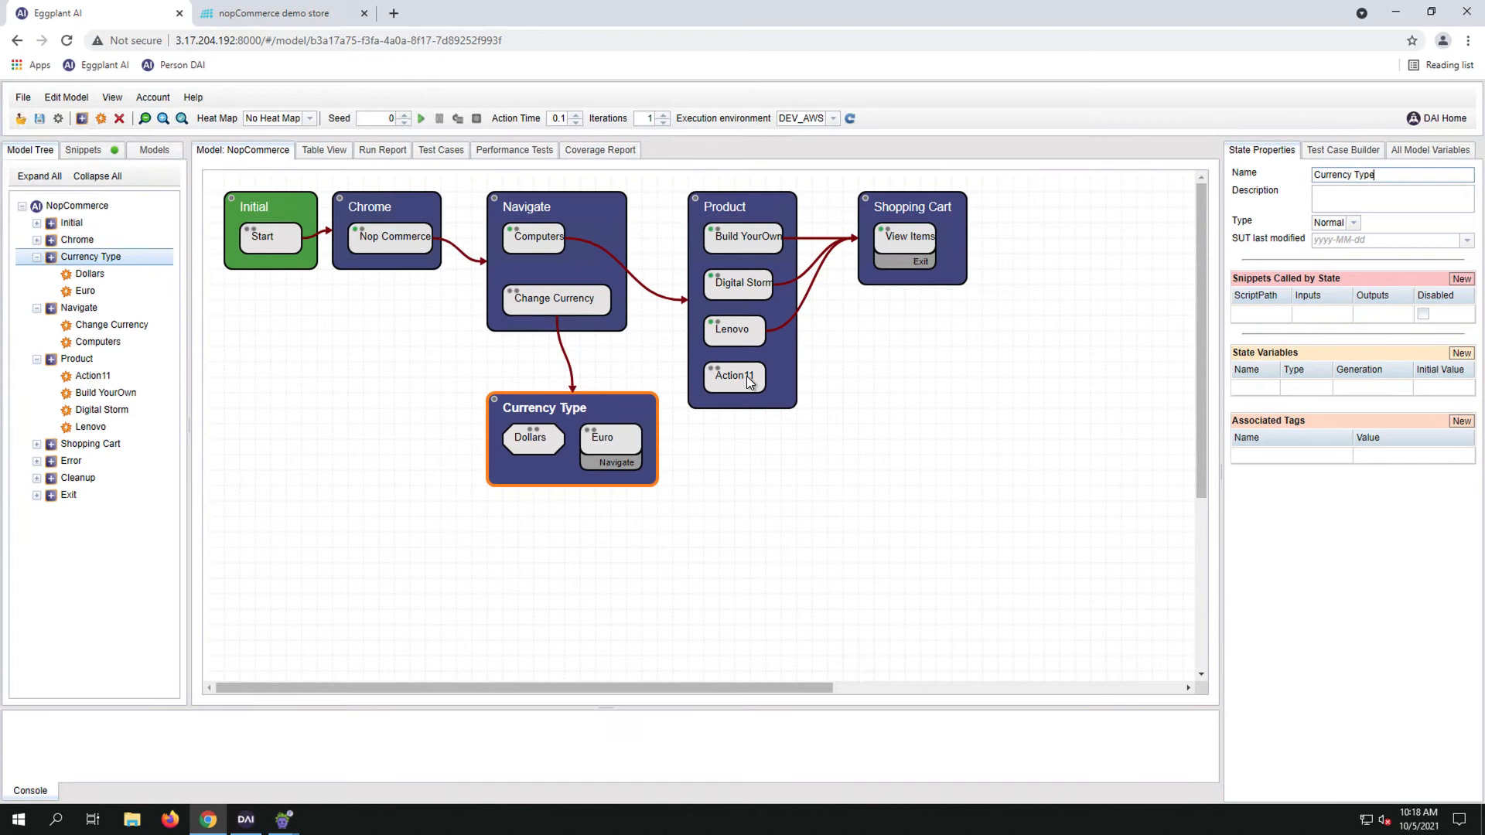
Name the new Product action Back and configure its previous-state and action-limit settings
click(734, 376)
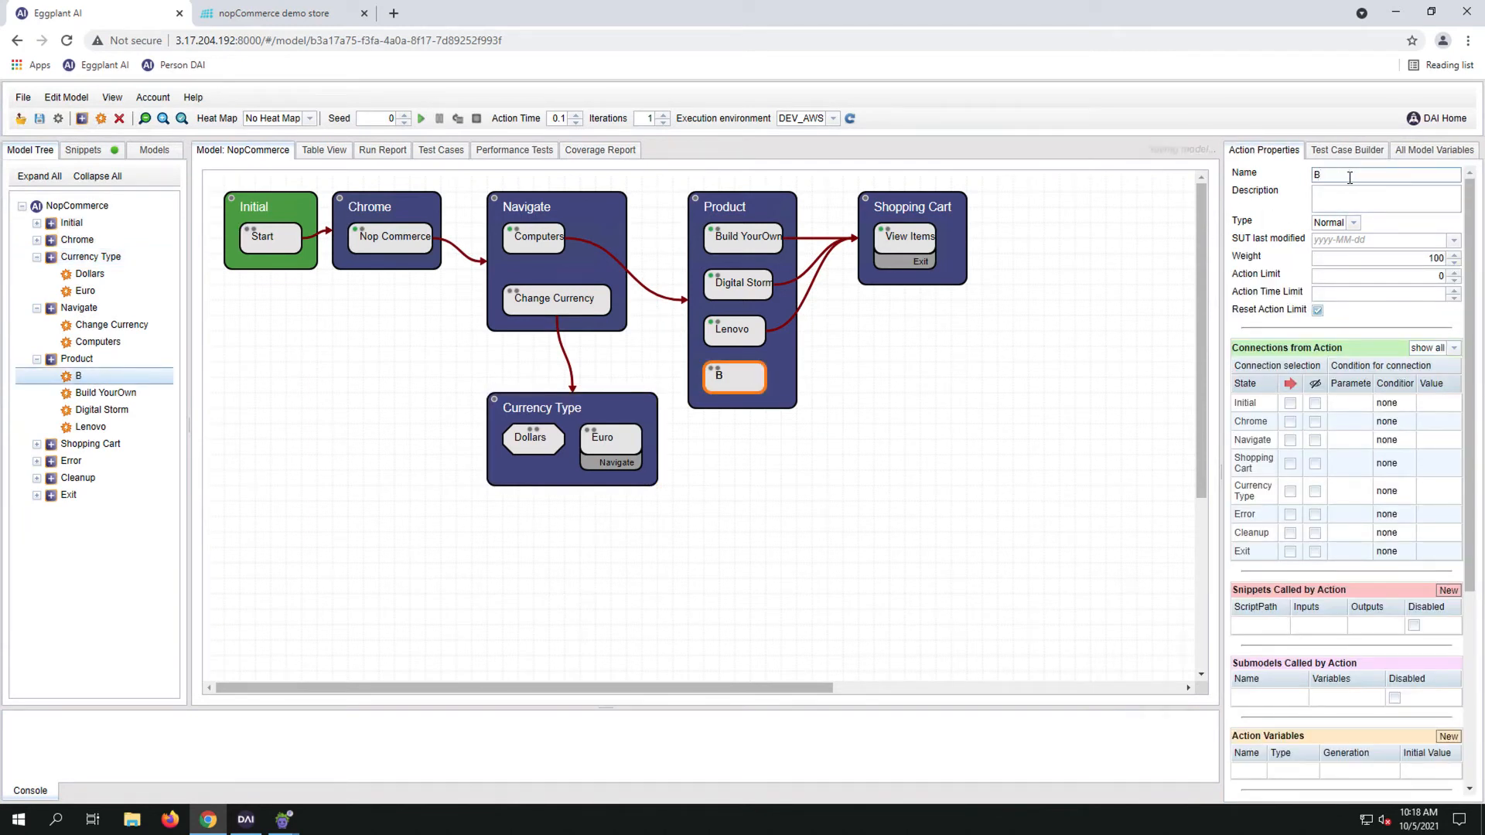
text(ack)
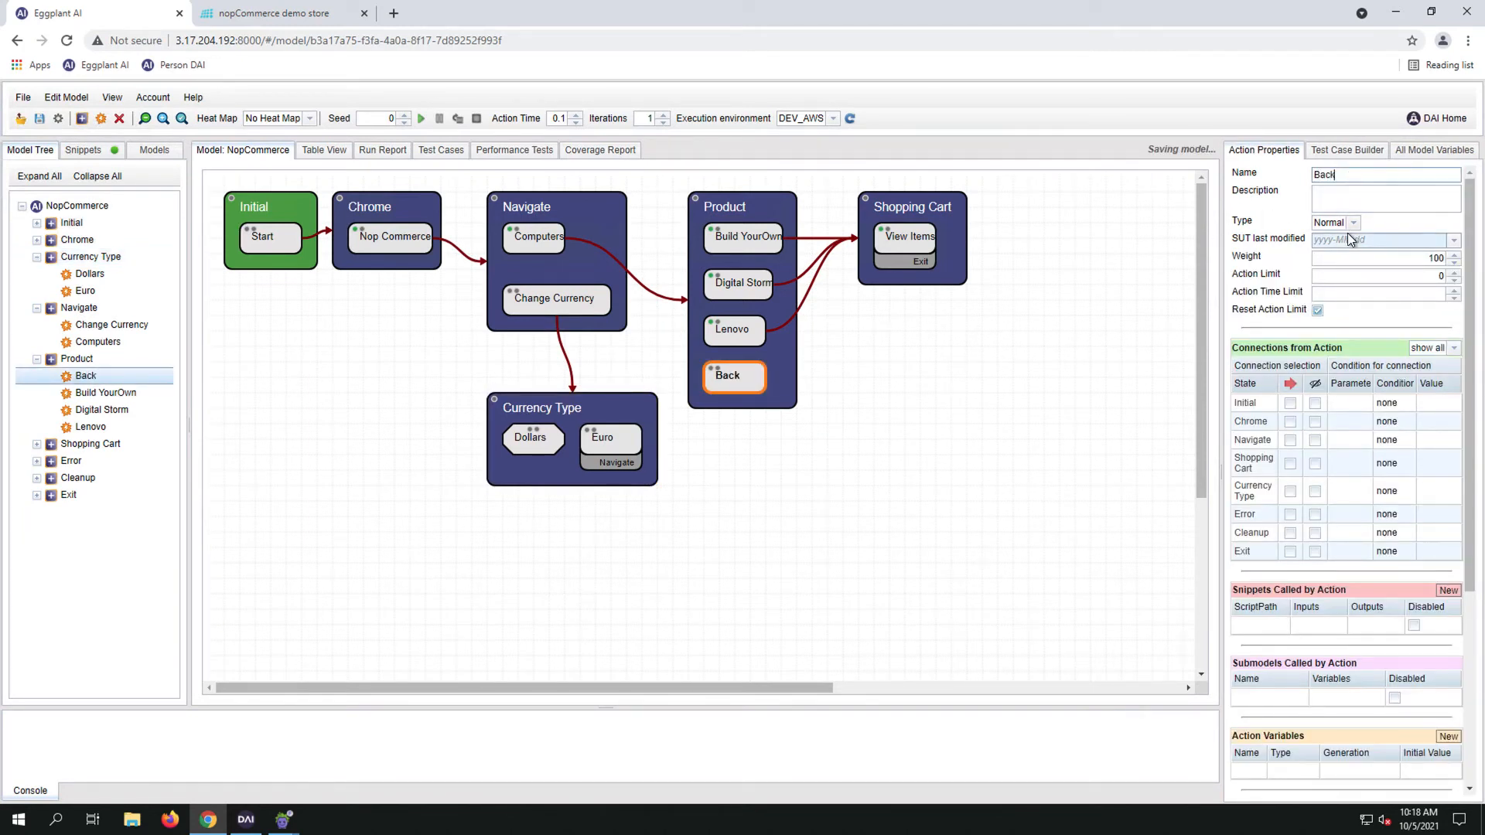
click(1354, 222)
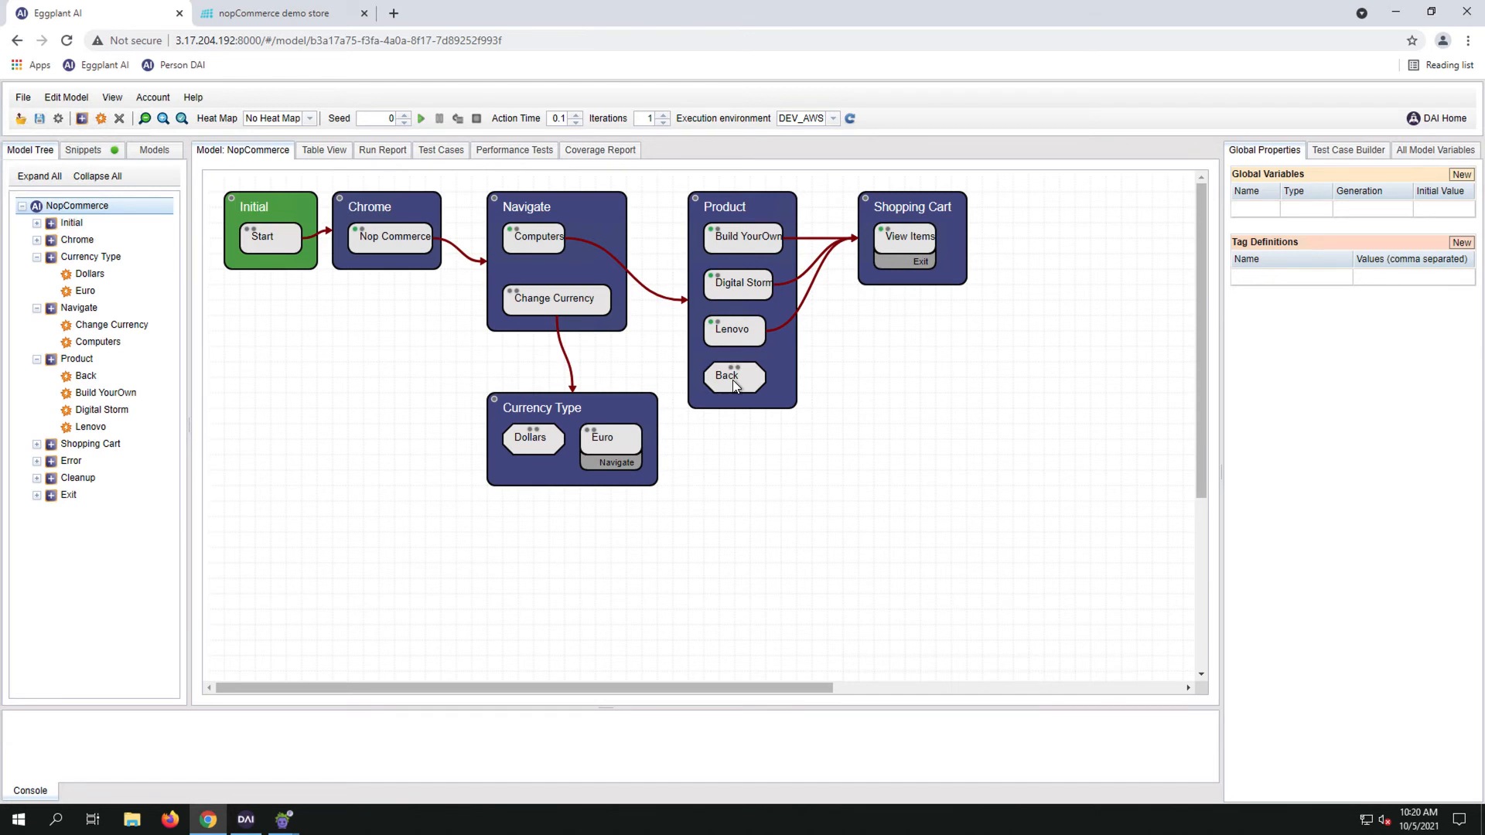
mouse_move(722, 430)
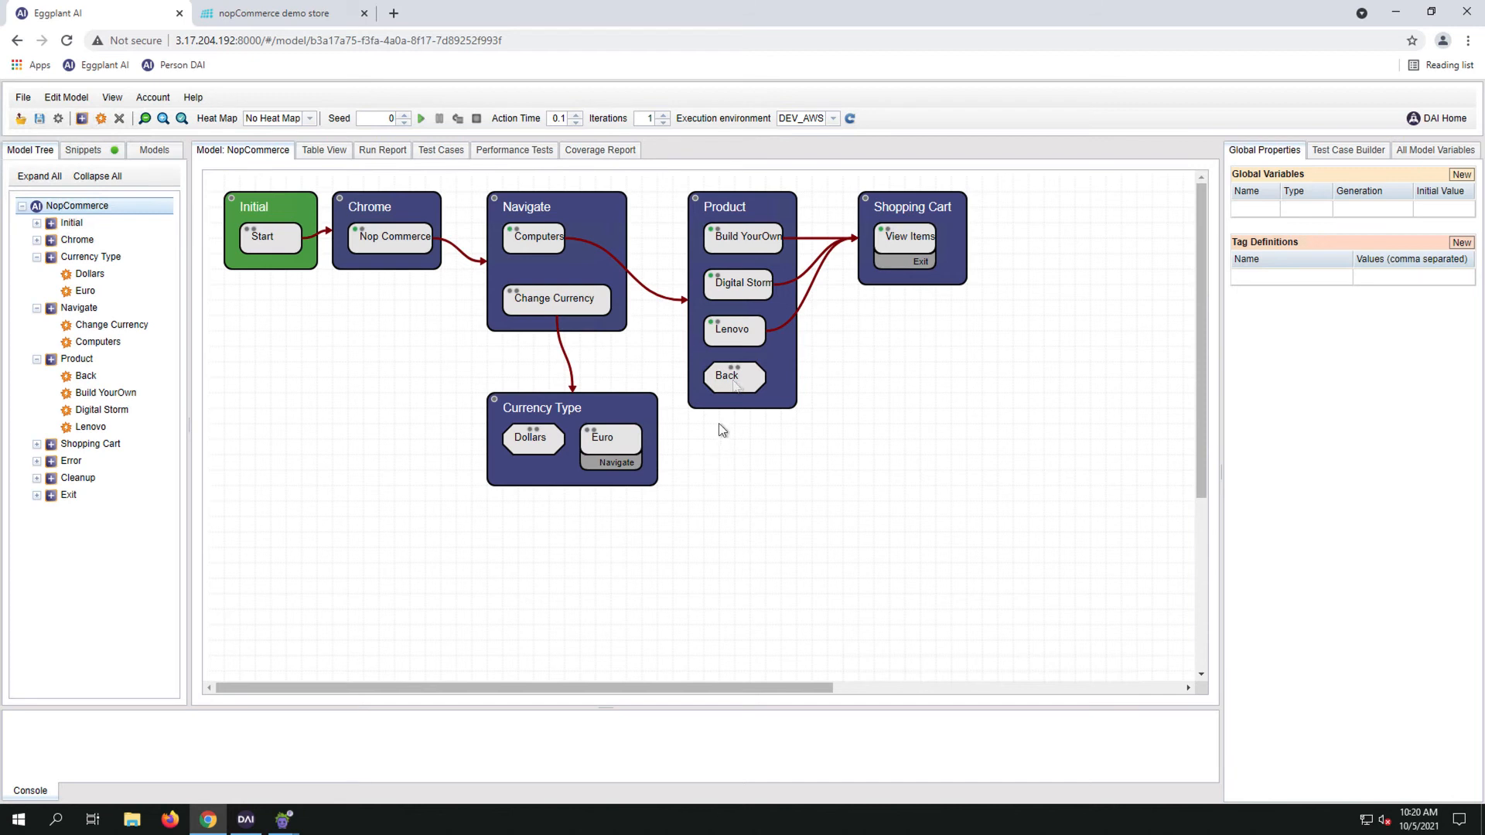
click(734, 376)
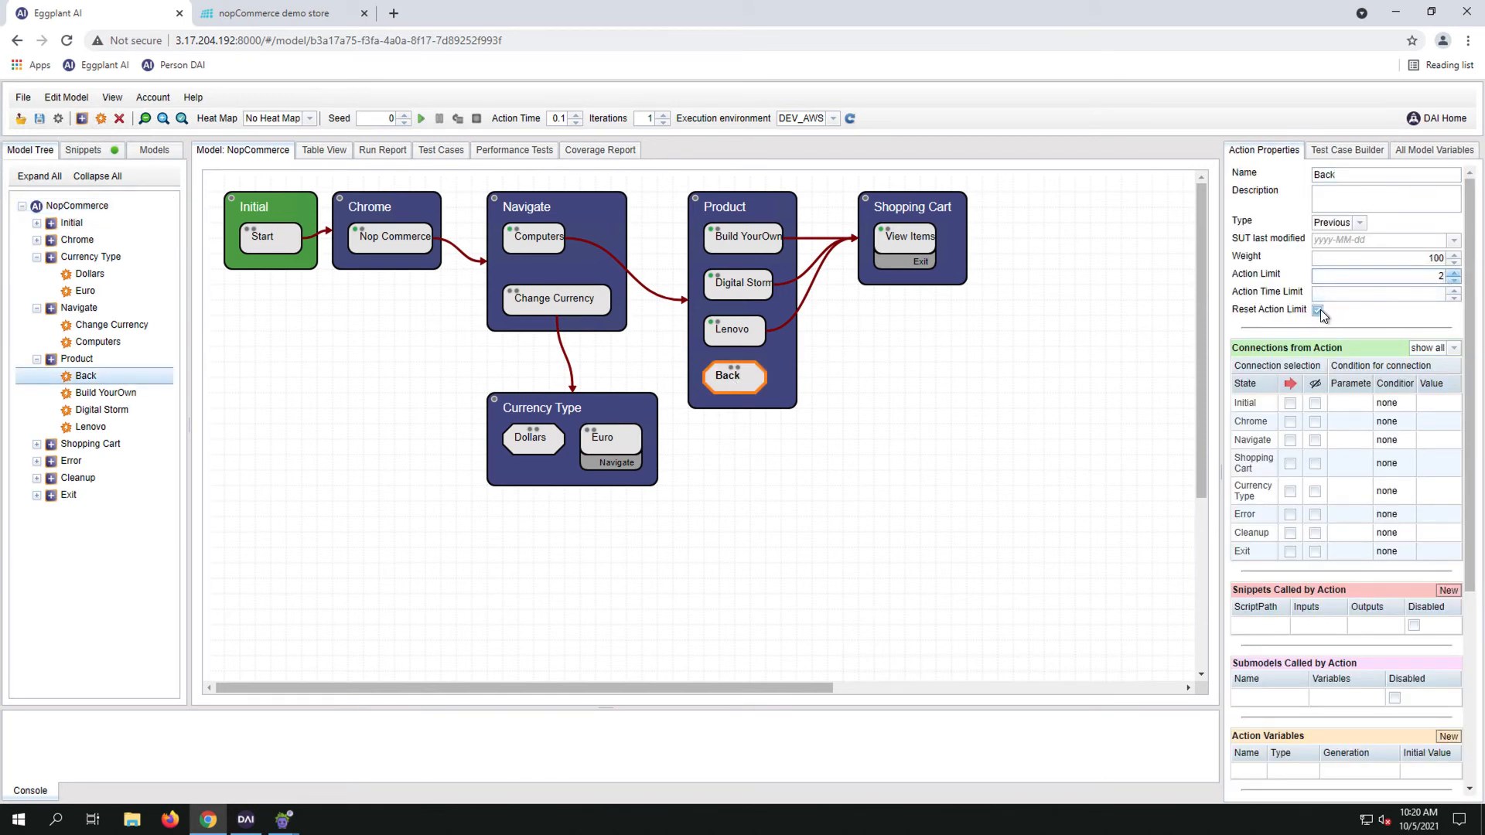
click(1317, 310)
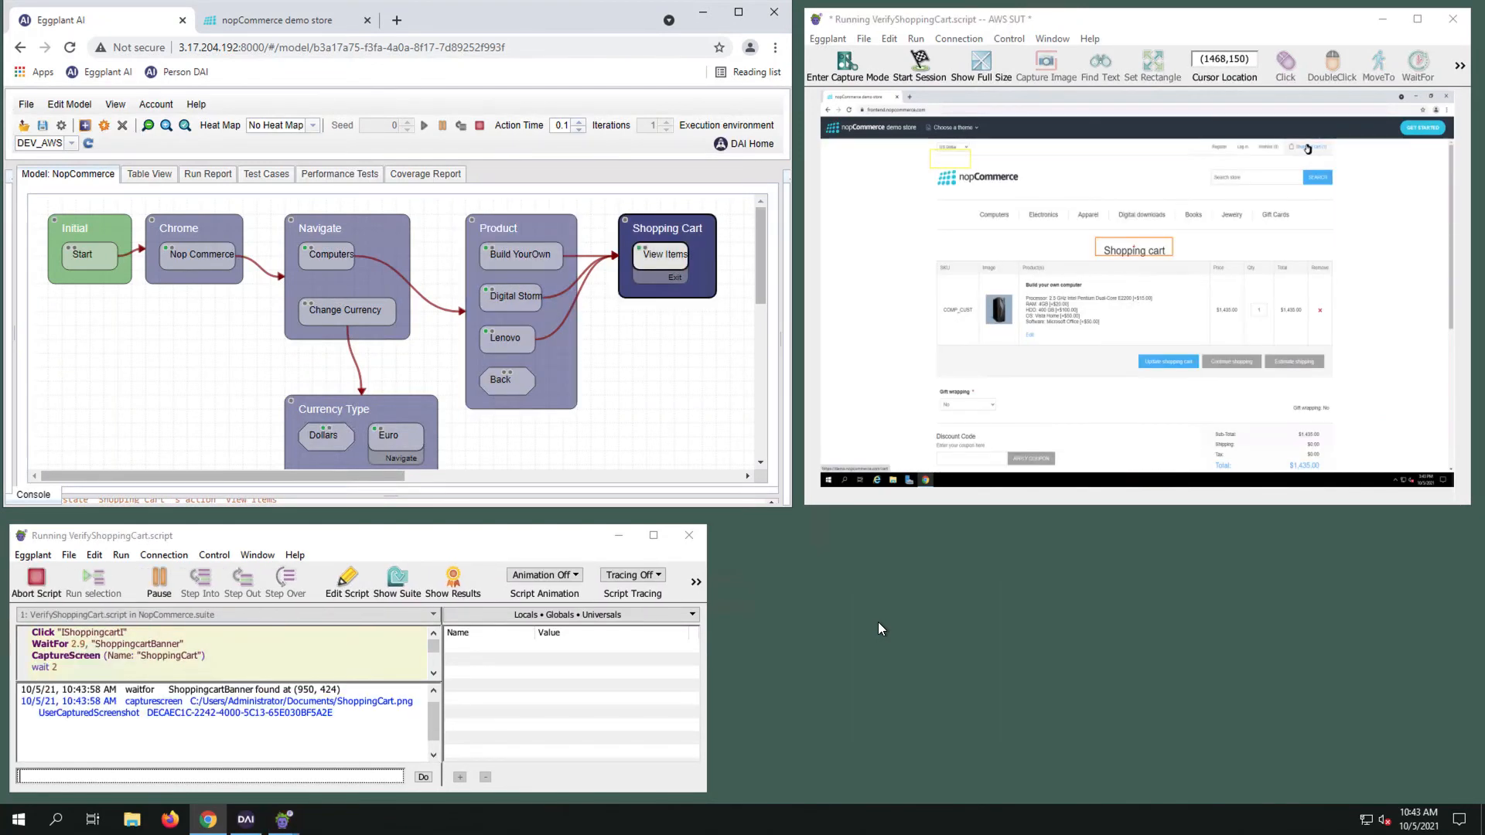
Start the model run so Eggplant Functional executes the snippets on the SUT
click(1319, 309)
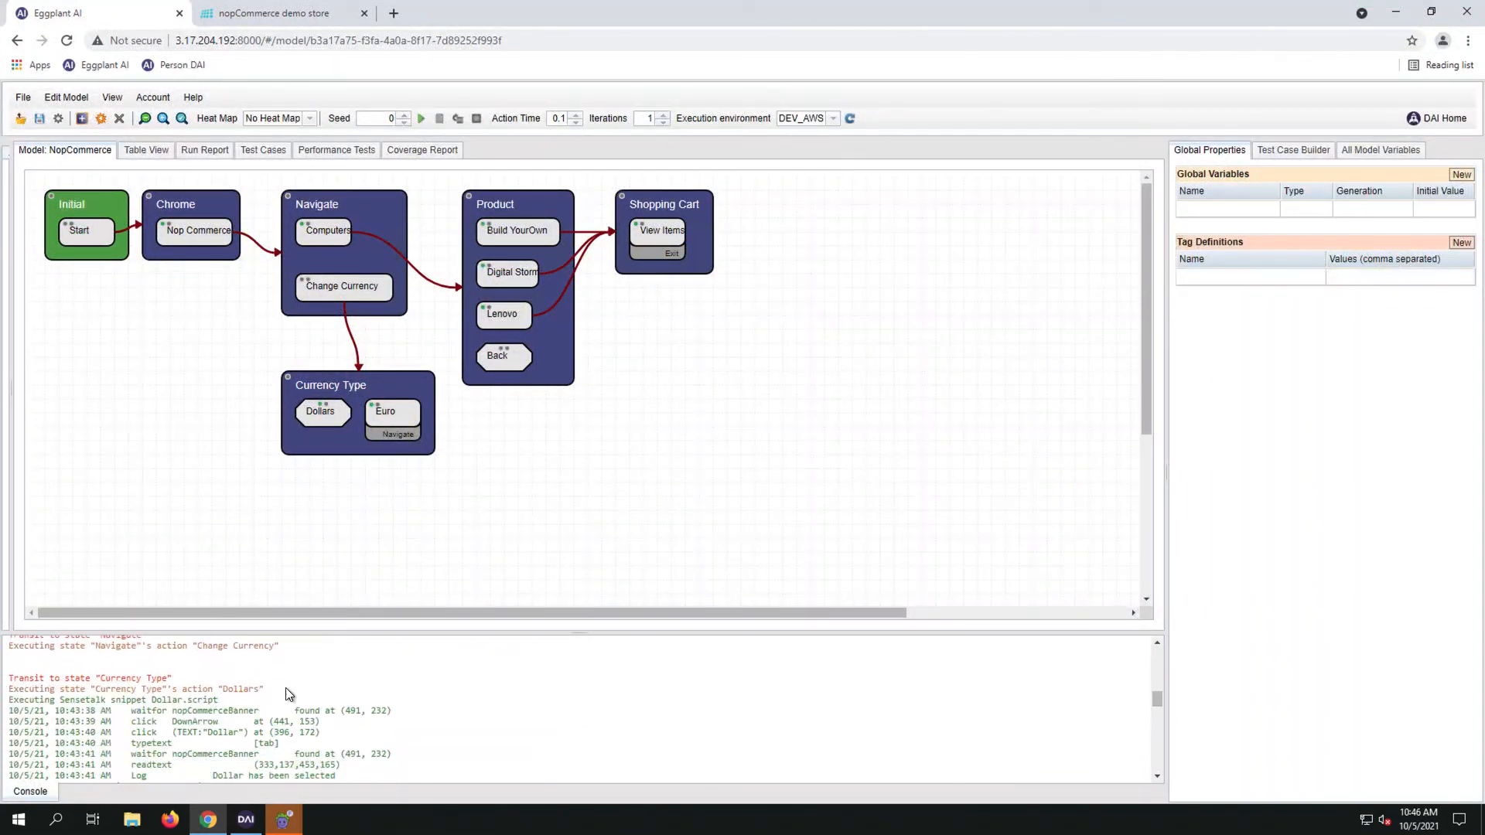
View the All Pairs coverage report, expand Currency Type at 80%, then return to the Model tab
click(422, 149)
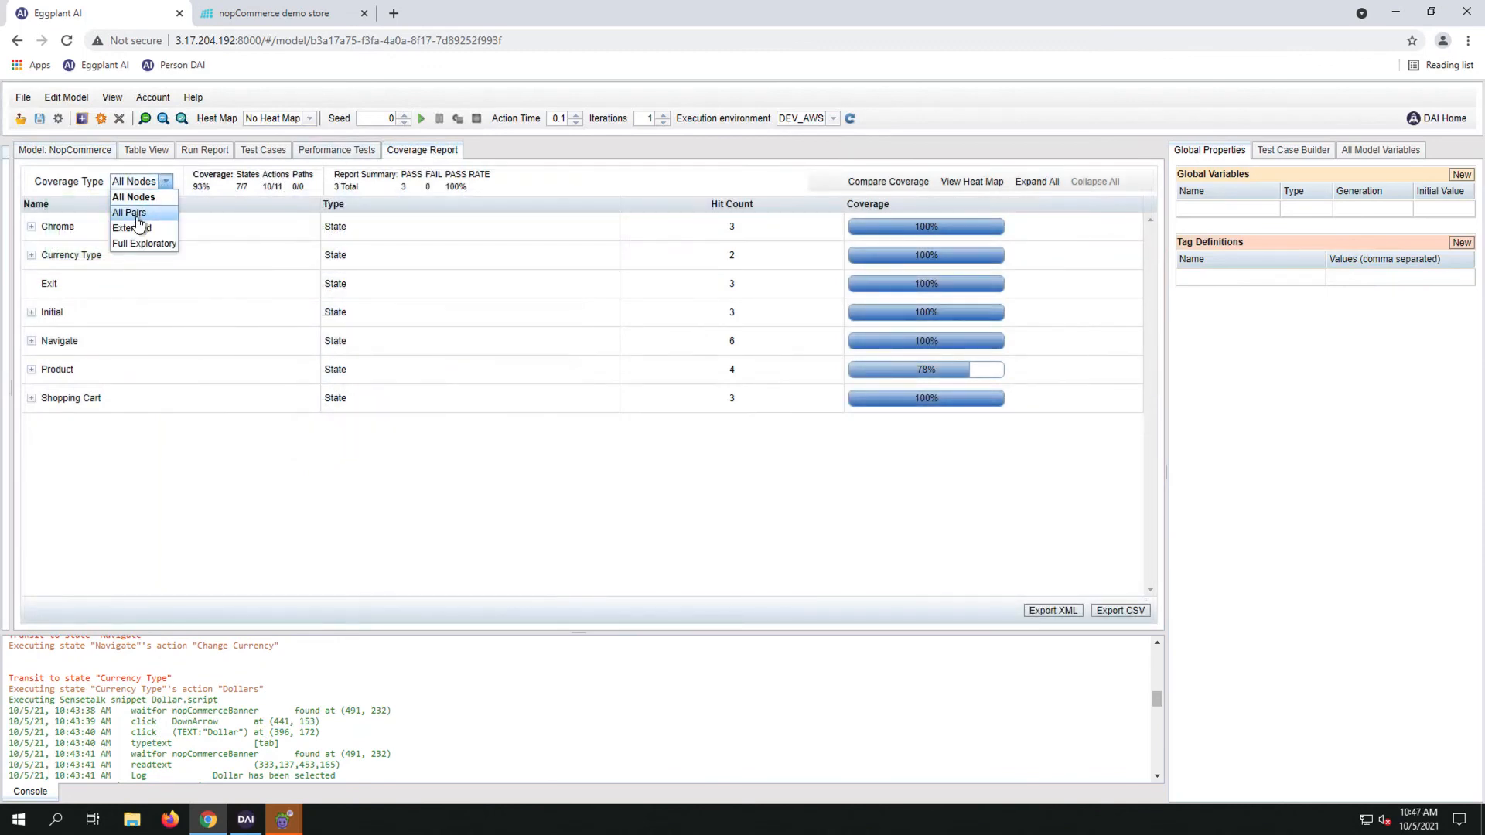
click(129, 212)
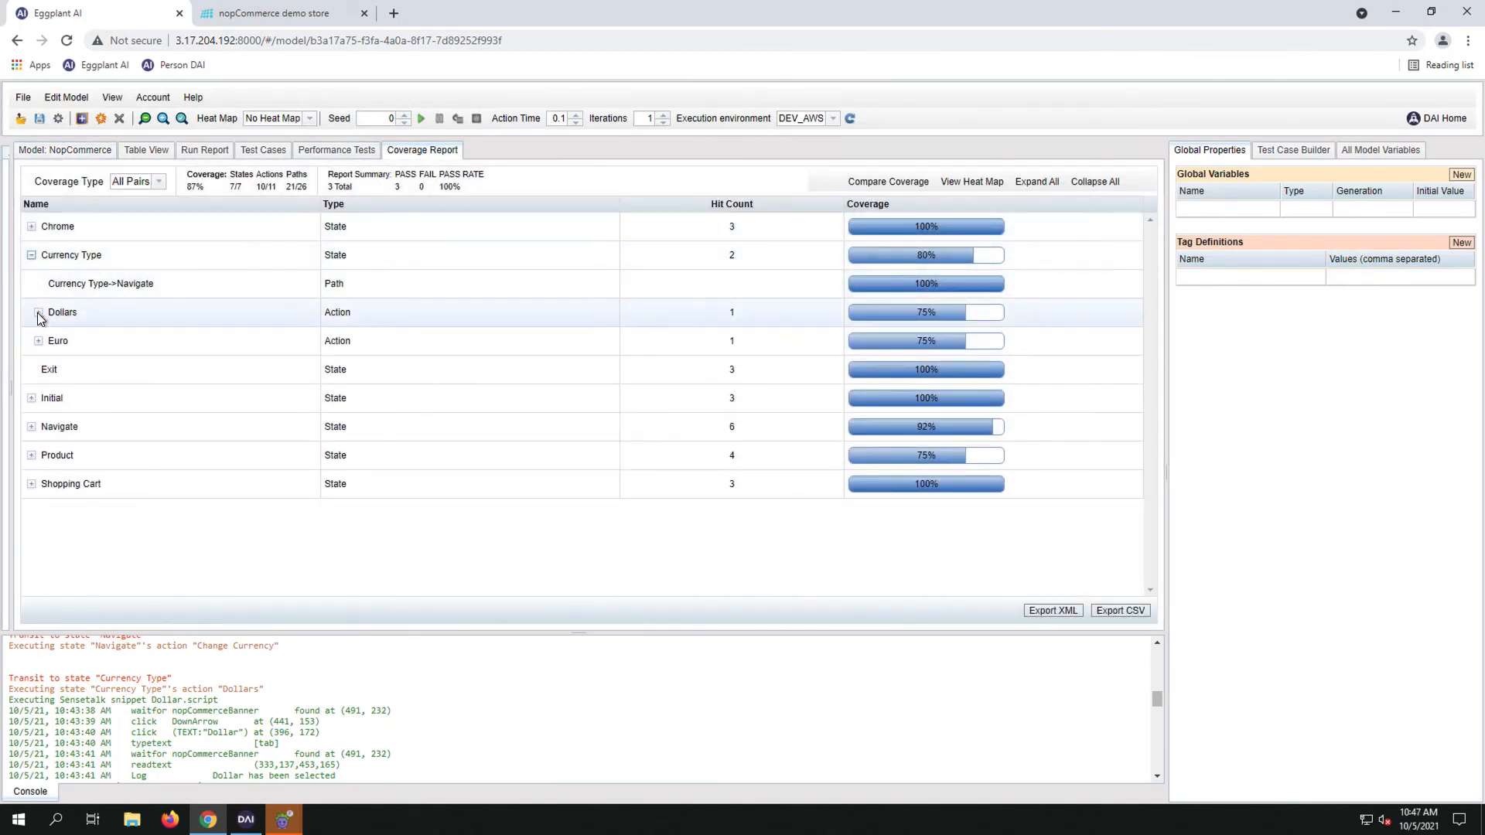
click(38, 312)
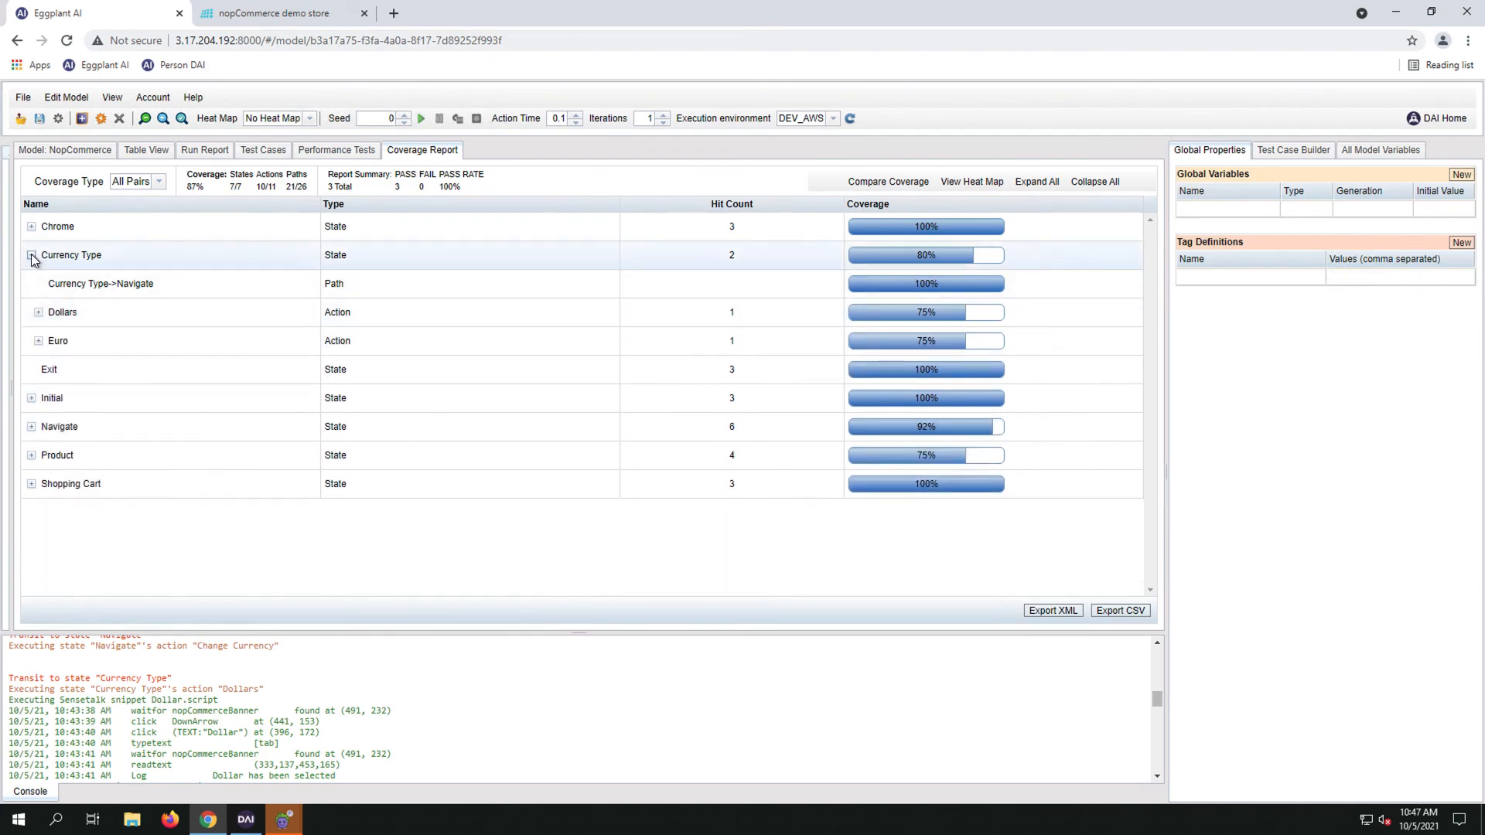
click(65, 149)
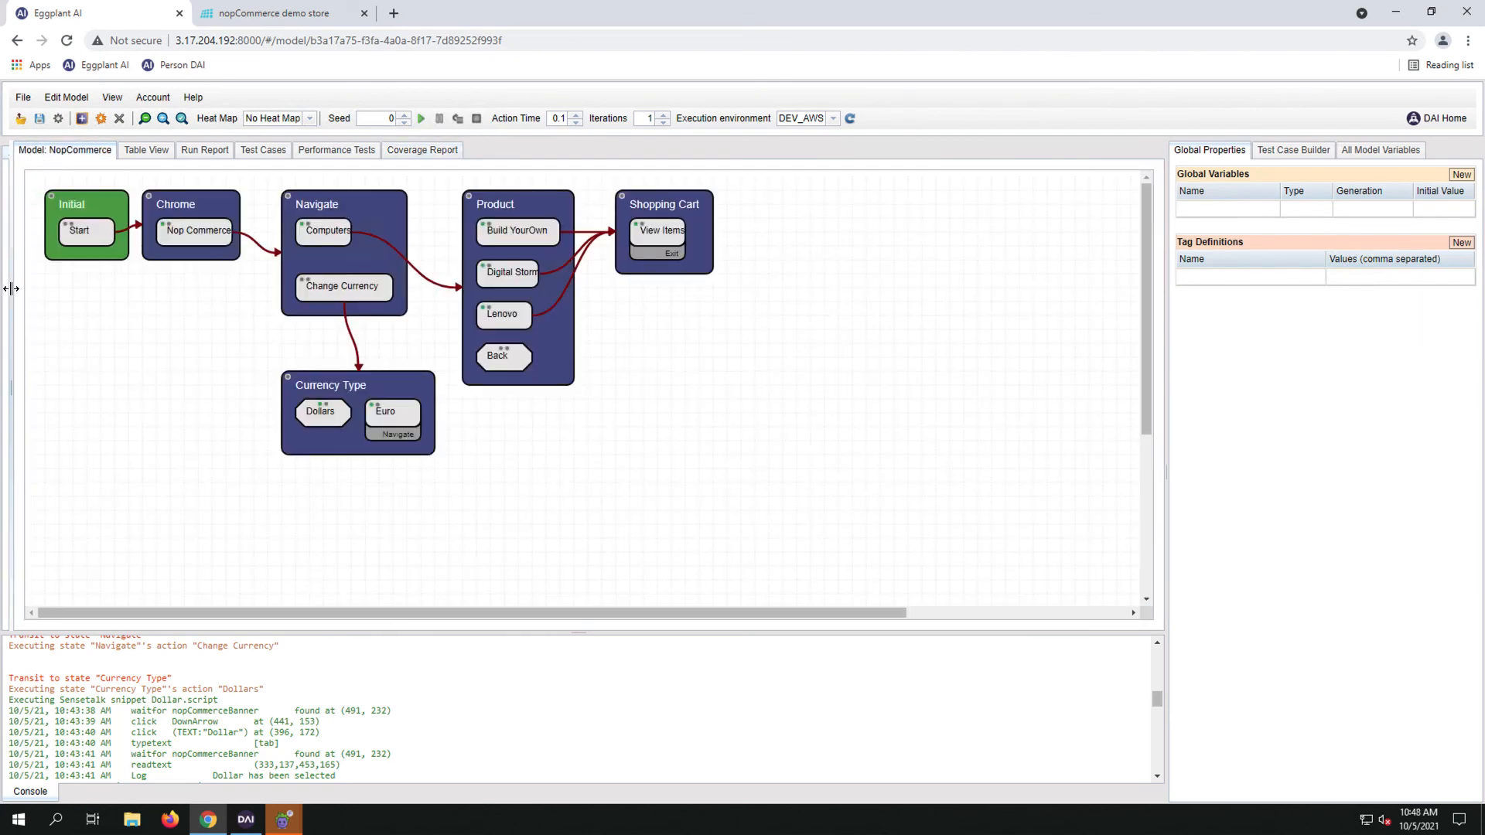